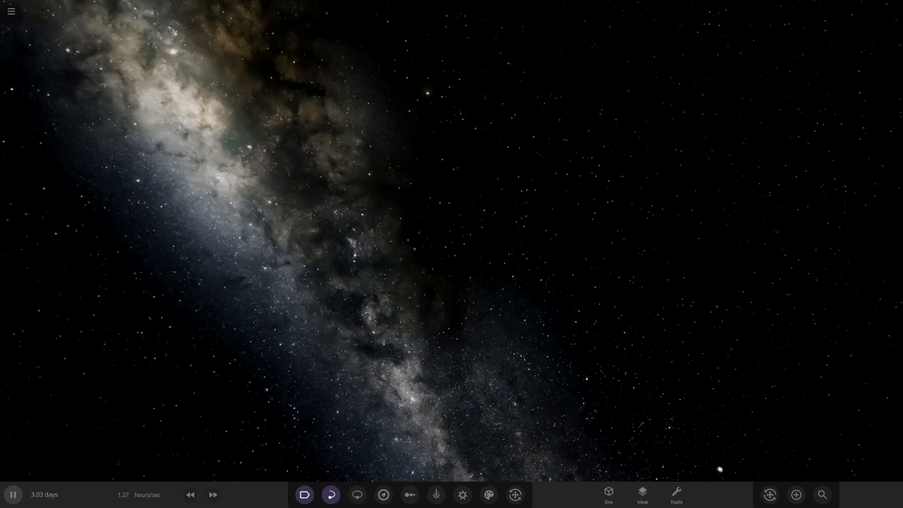
# Load the subscribed custom solar system from the Workshop through the main menu
pyautogui.click(11, 11)
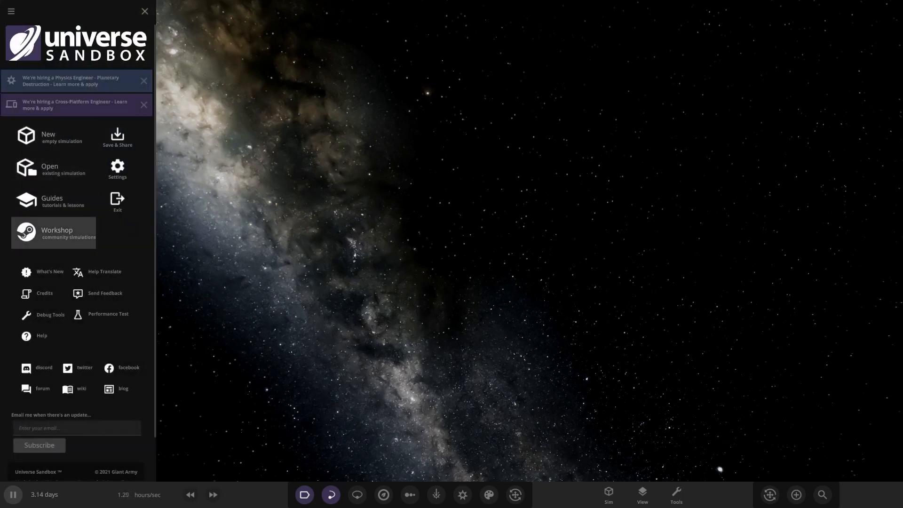
pyautogui.click(56, 233)
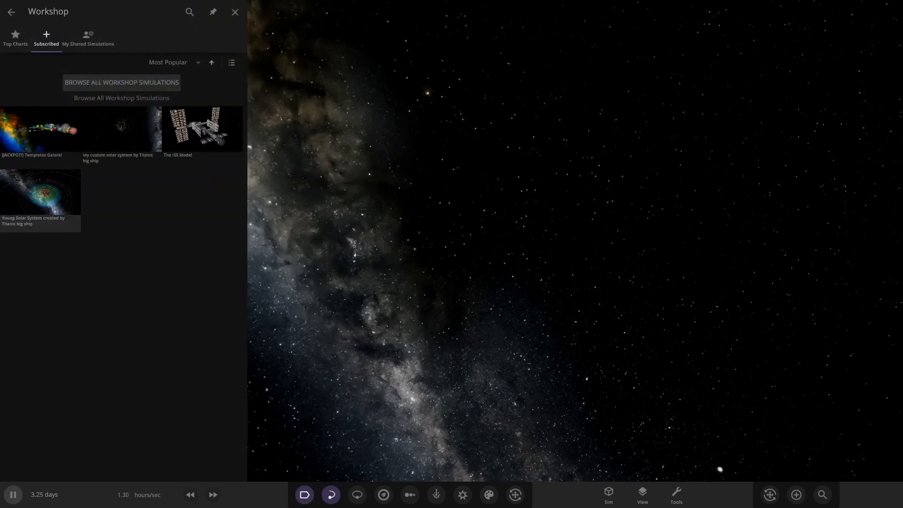
pyautogui.click(235, 11)
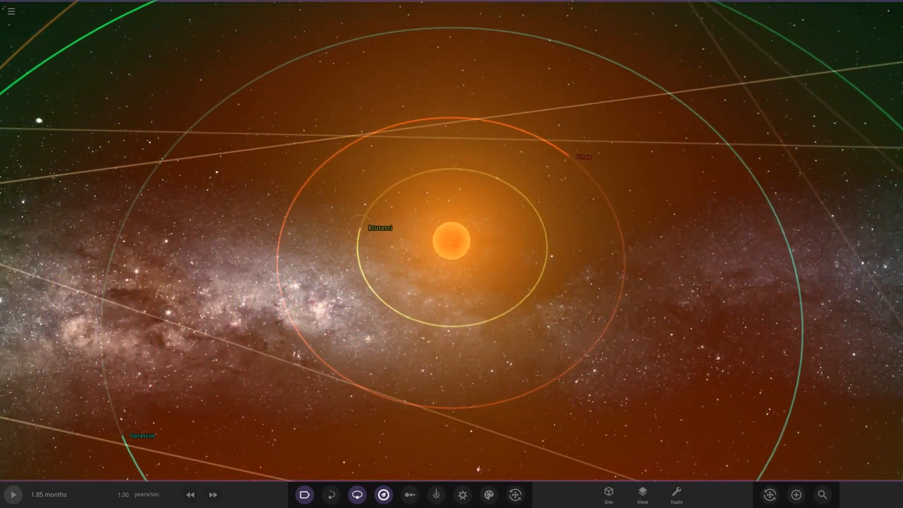
# Inspect star Atunxiaet's properties, then move in close to planet Unax
pyautogui.click(452, 238)
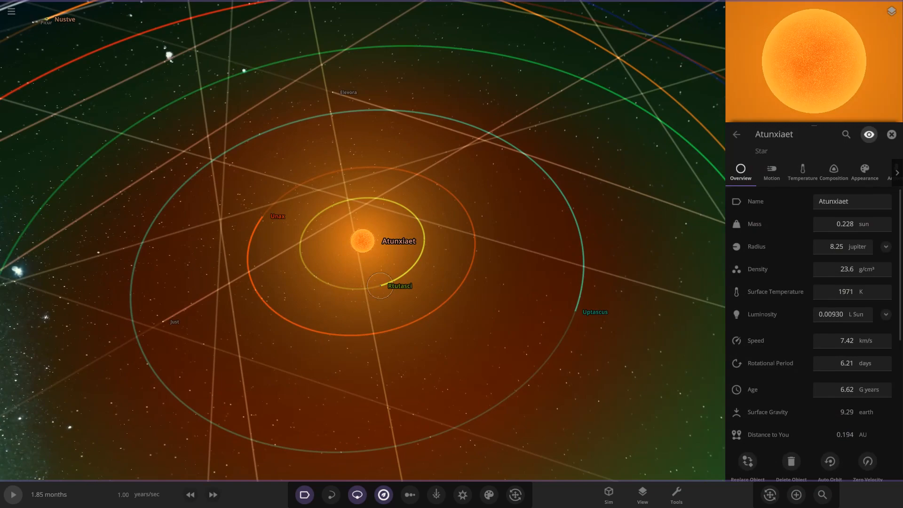
pyautogui.click(379, 285)
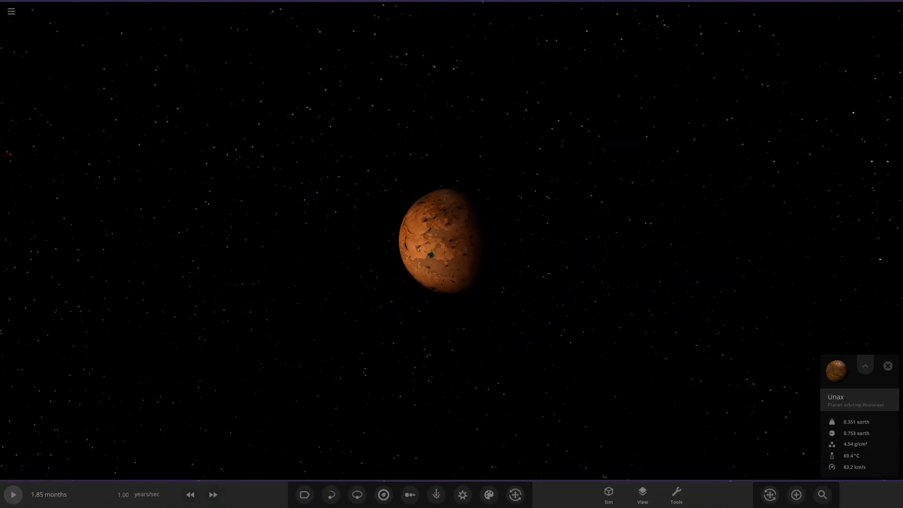
pyautogui.click(10, 11)
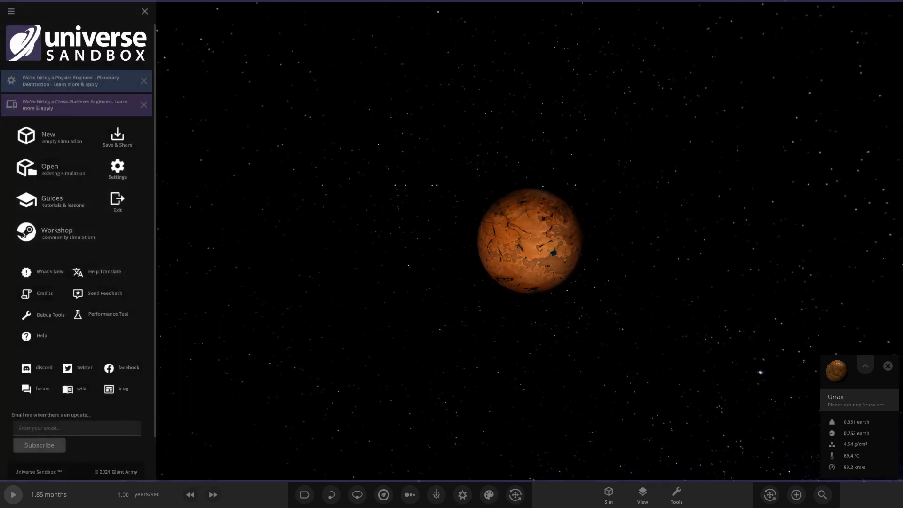
# Set Object Visibility to Custom and adjust the Minimum Object Scale slider, ending low
pyautogui.click(608, 494)
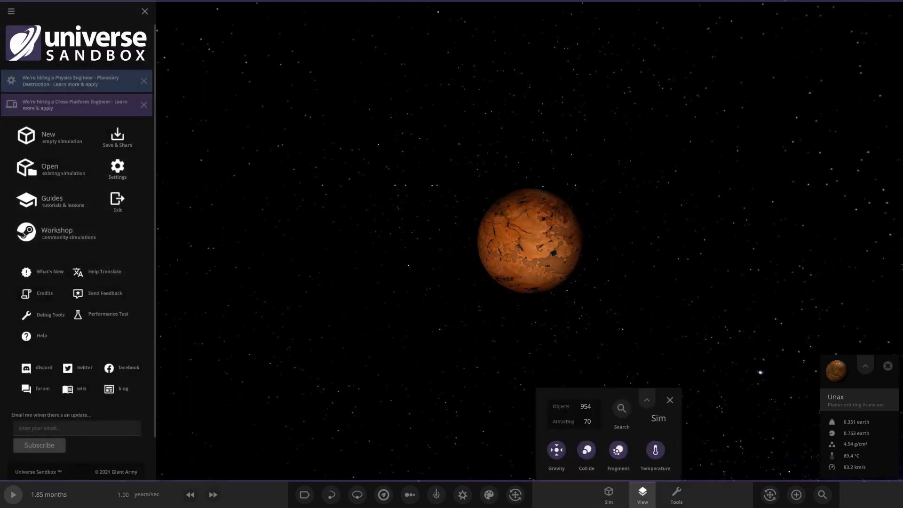
pyautogui.click(640, 494)
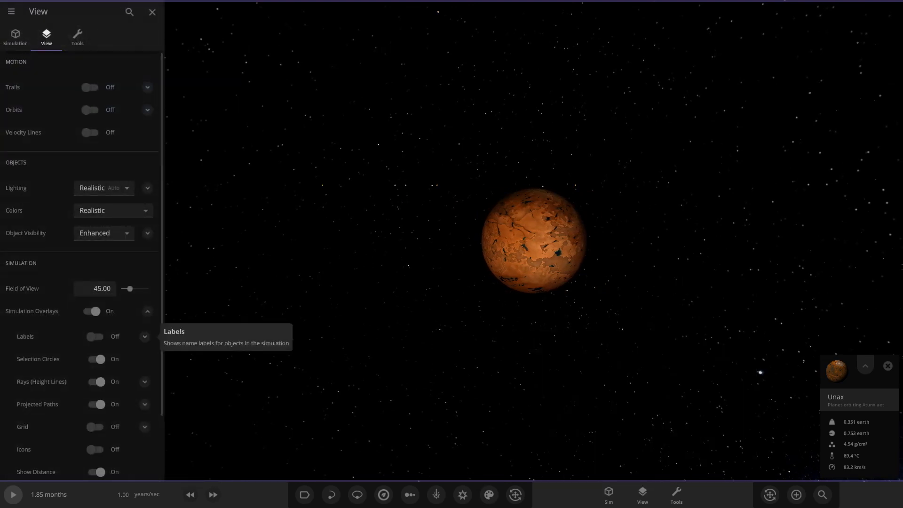
pyautogui.click(147, 233)
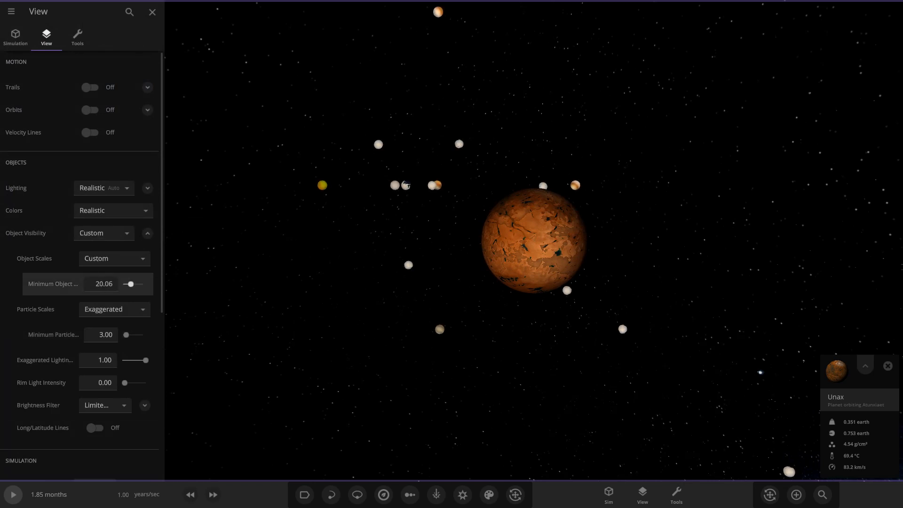
pyautogui.moveTo(130, 284); pyautogui.dragTo(127, 284)
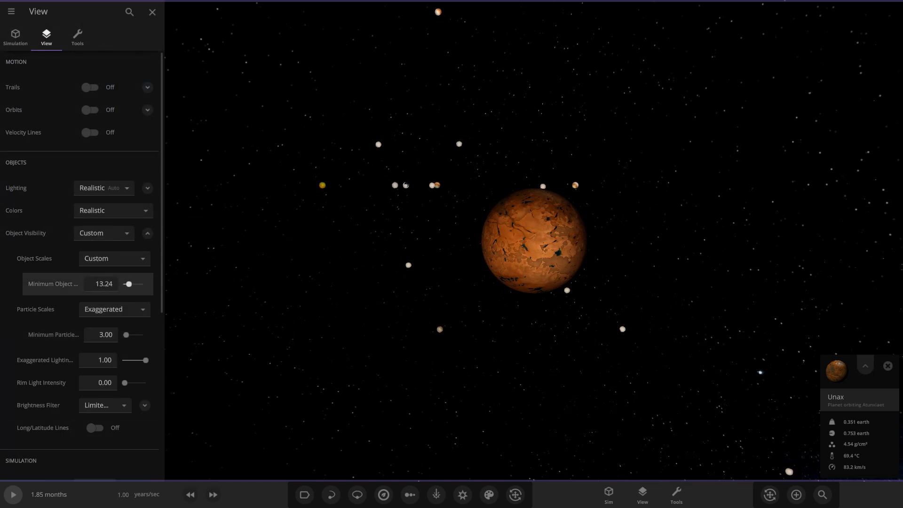
pyautogui.moveTo(128, 284); pyautogui.dragTo(145, 284)
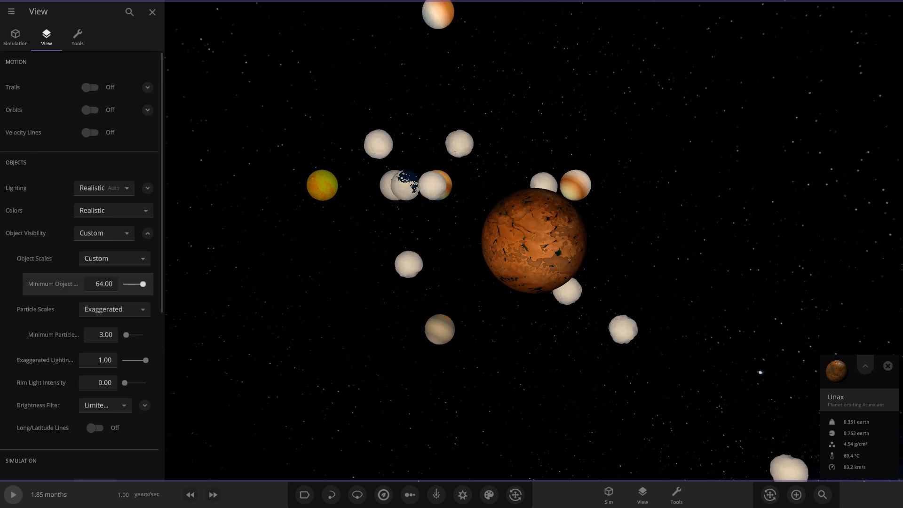
pyautogui.moveTo(144, 284); pyautogui.dragTo(126, 284)
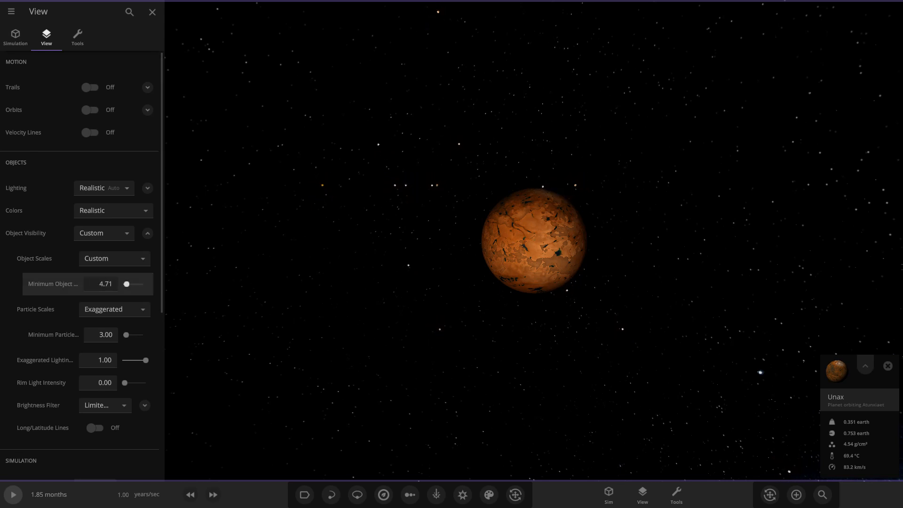
pyautogui.moveTo(130, 284); pyautogui.dragTo(141, 284)
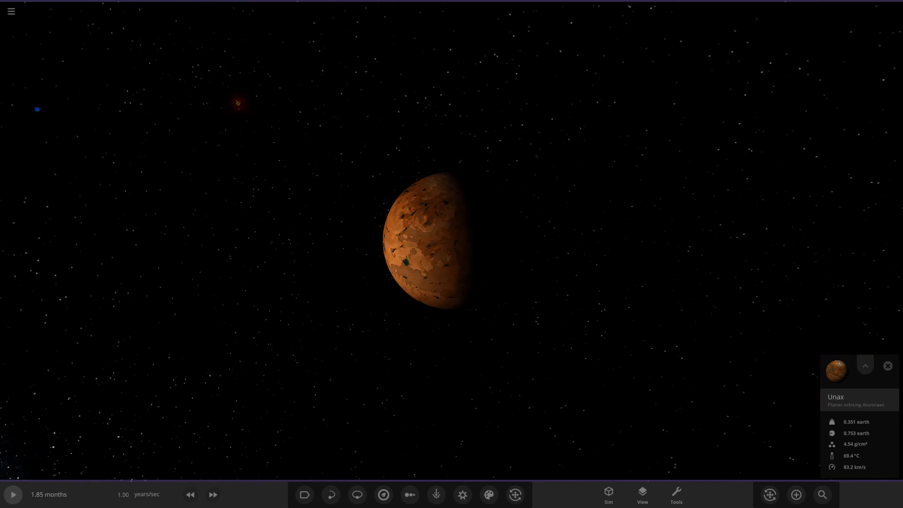
# Zoom out, focus Uptascus, and open its full properties on the Appearance tab
pyautogui.scroll(-3)
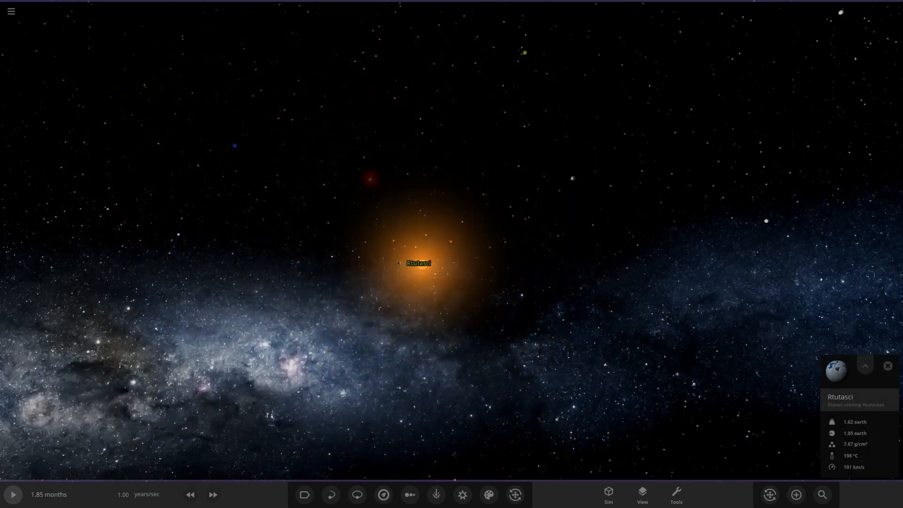
pyautogui.click(357, 495)
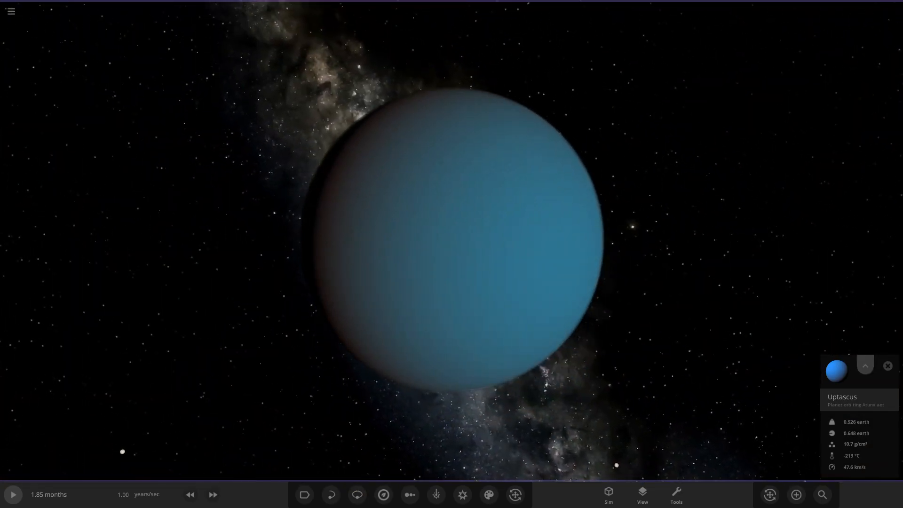
pyautogui.click(865, 366)
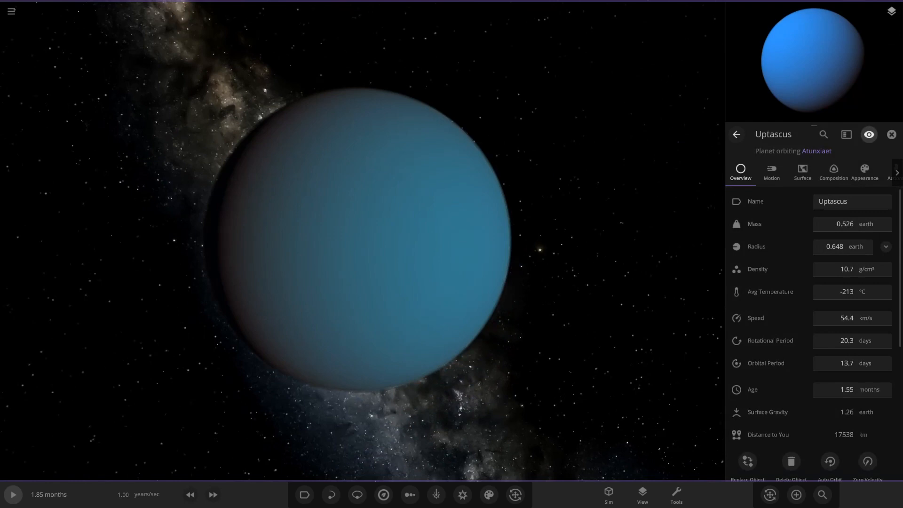
pyautogui.click(864, 172)
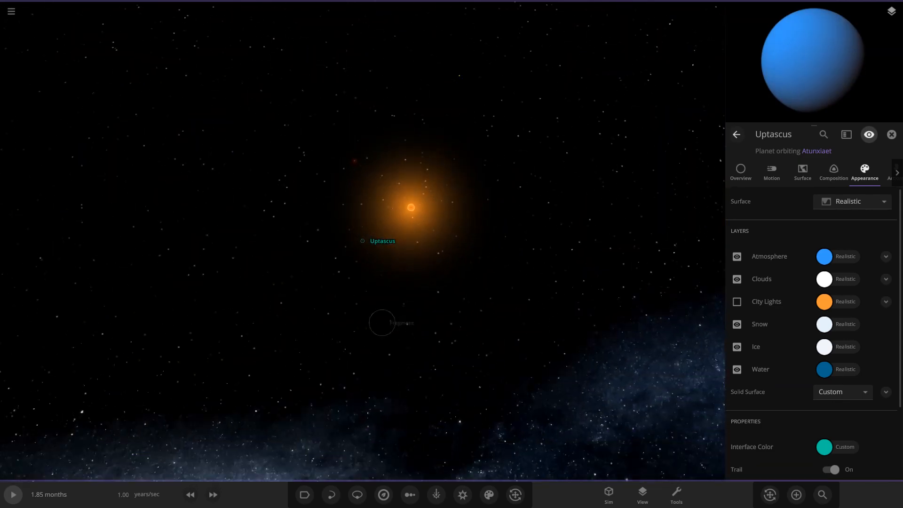
# Turn on trails, start the simulation, and switch to full orbit paths
pyautogui.click(331, 495)
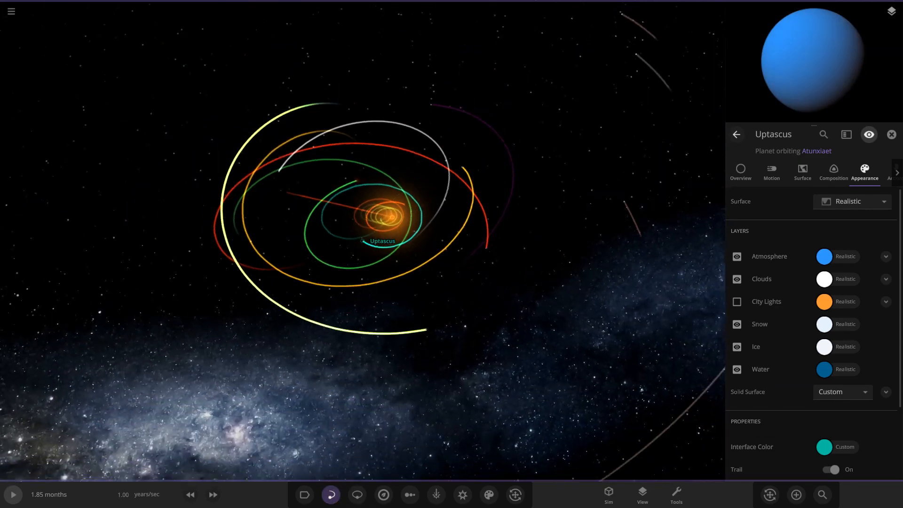
pyautogui.click(13, 494)
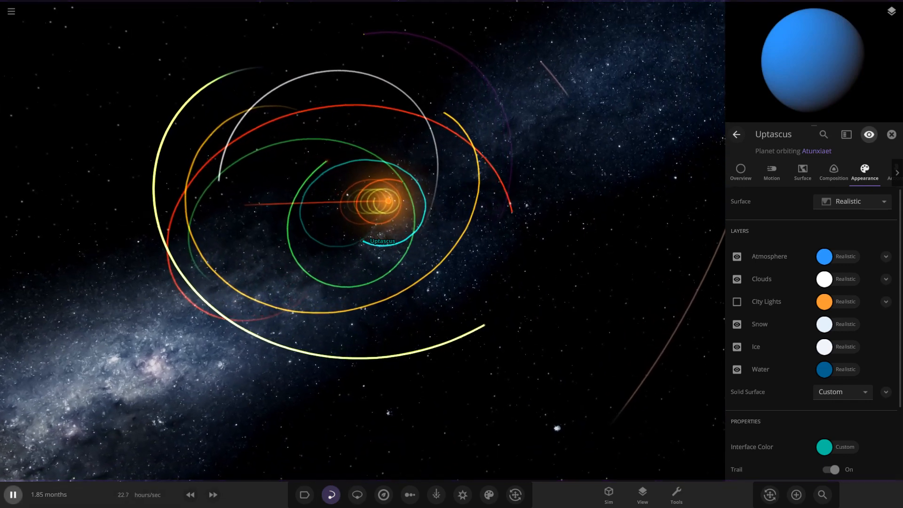
pyautogui.click(356, 494)
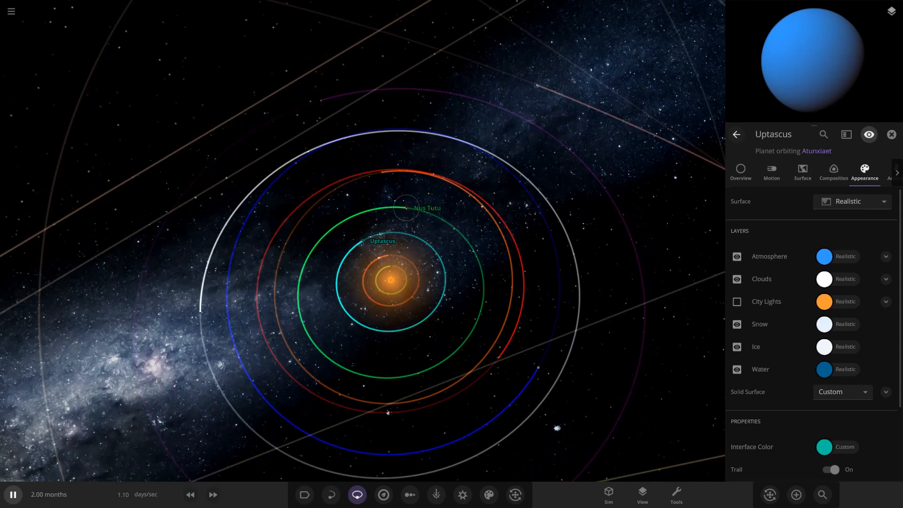
# Focus on planet Nus Tutu and view its Overview properties
pyautogui.click(404, 208)
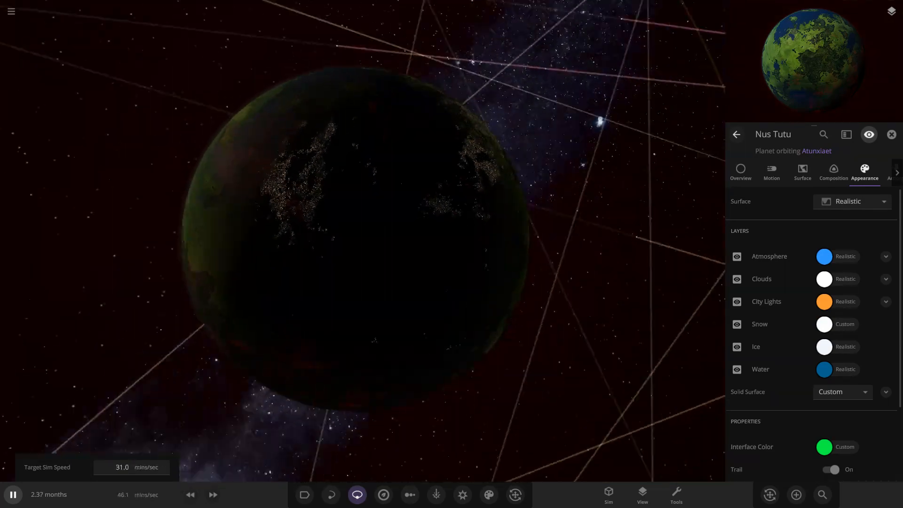
pyautogui.click(739, 171)
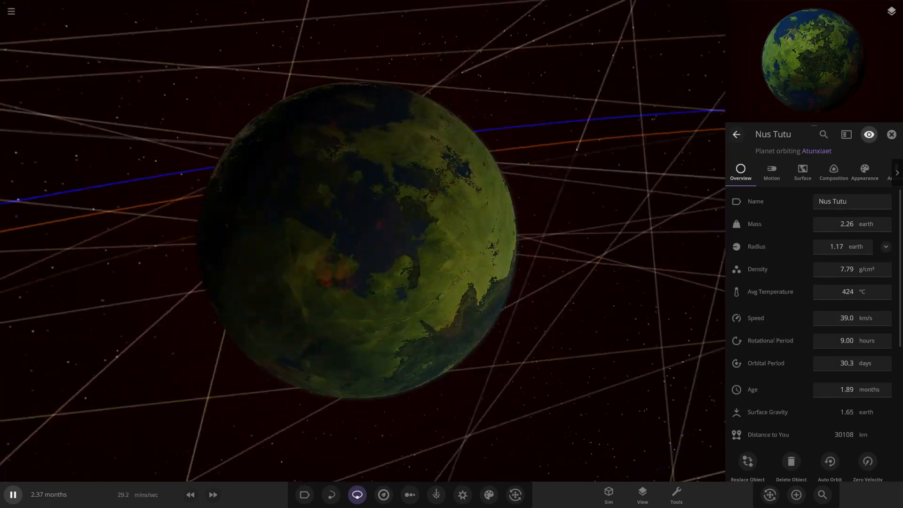
pyautogui.scroll(-3)
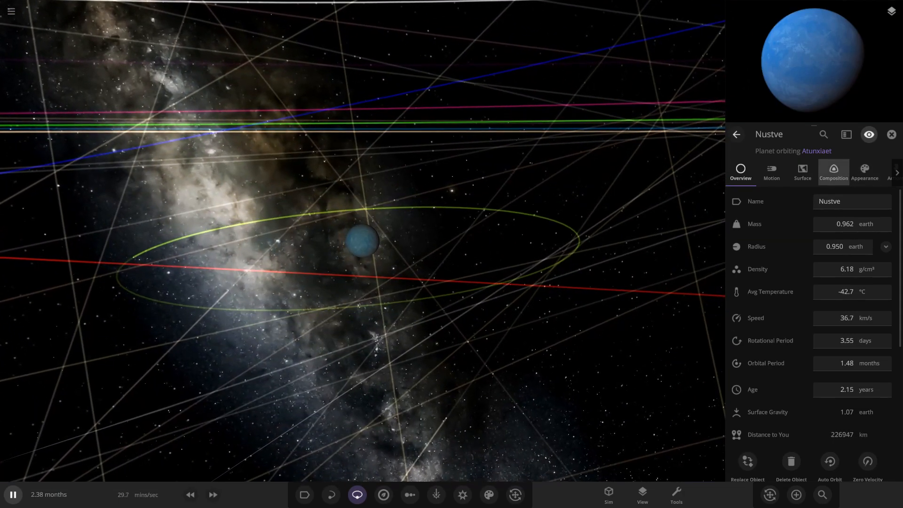
# View Nustve's composition, then Minmus's composition and its overview stats
pyautogui.click(832, 172)
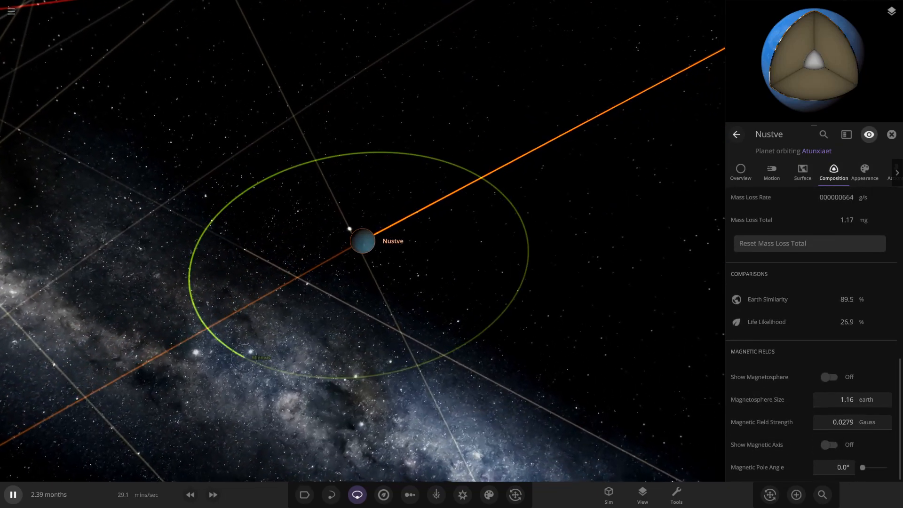
pyautogui.click(261, 356)
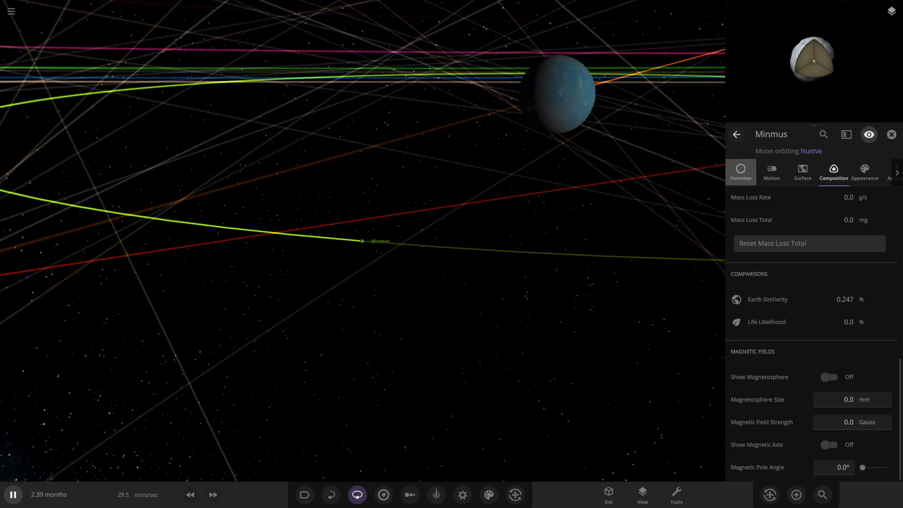
pyautogui.click(740, 171)
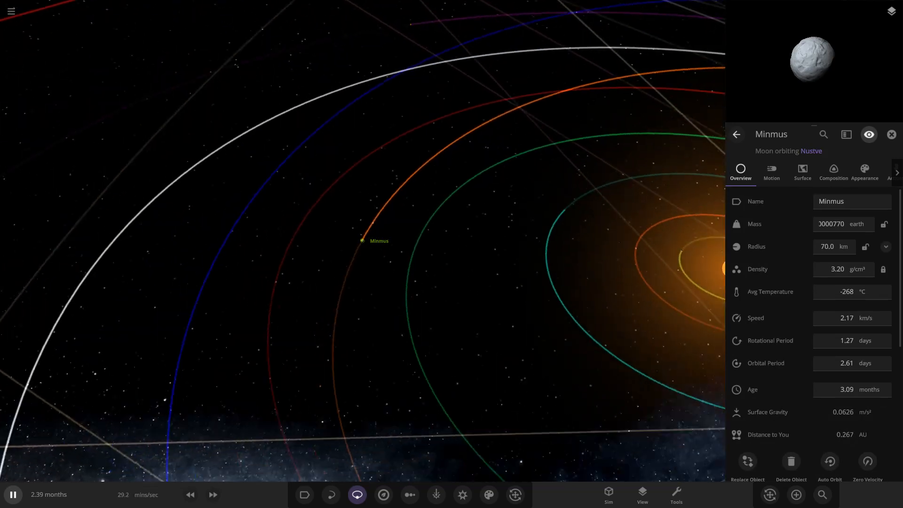
pyautogui.scroll(-3)
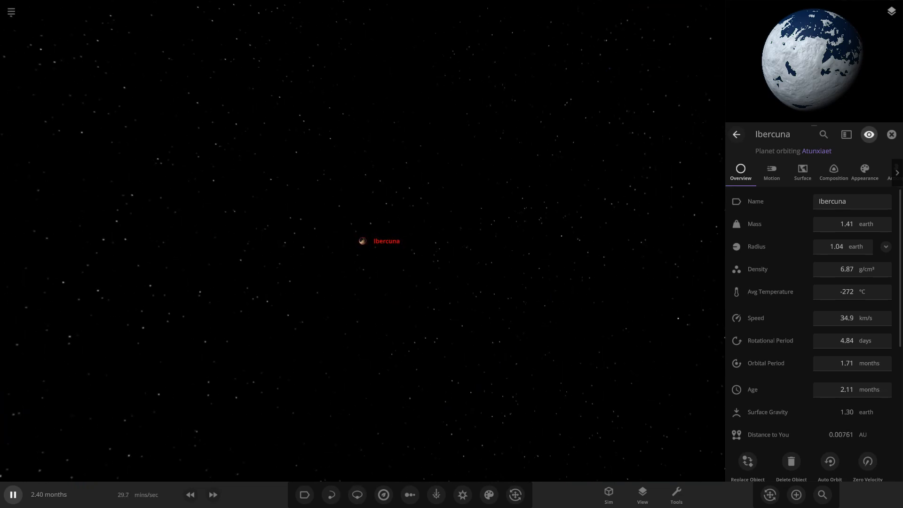
# Show name labels, select moon Moho, then planets Nustve and Aritis
pyautogui.click(305, 494)
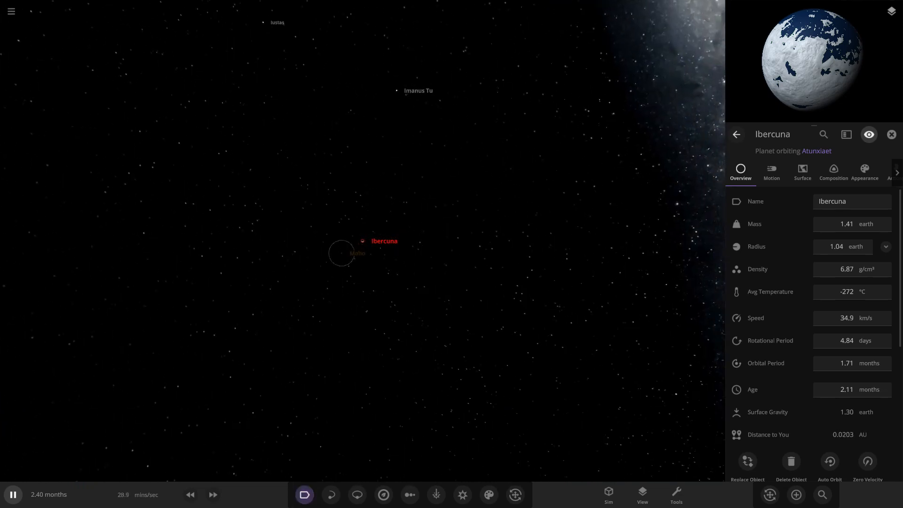
pyautogui.click(362, 241)
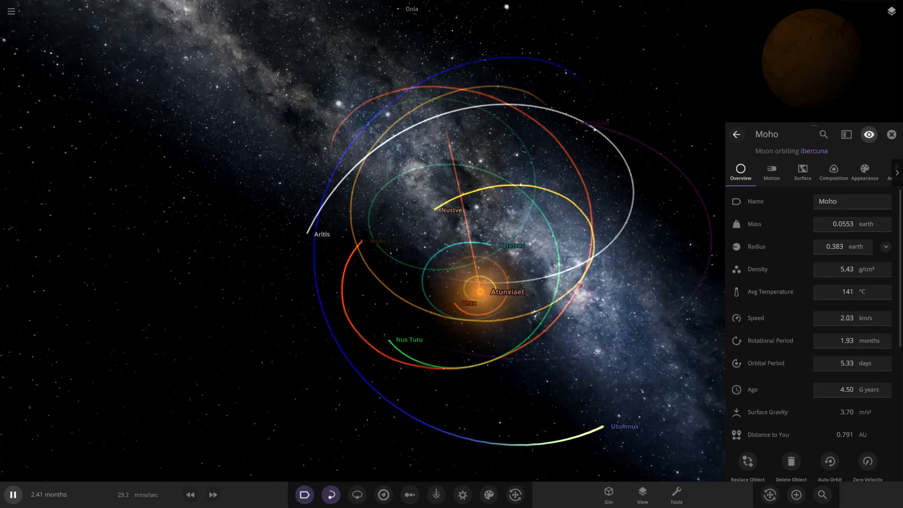
pyautogui.click(357, 494)
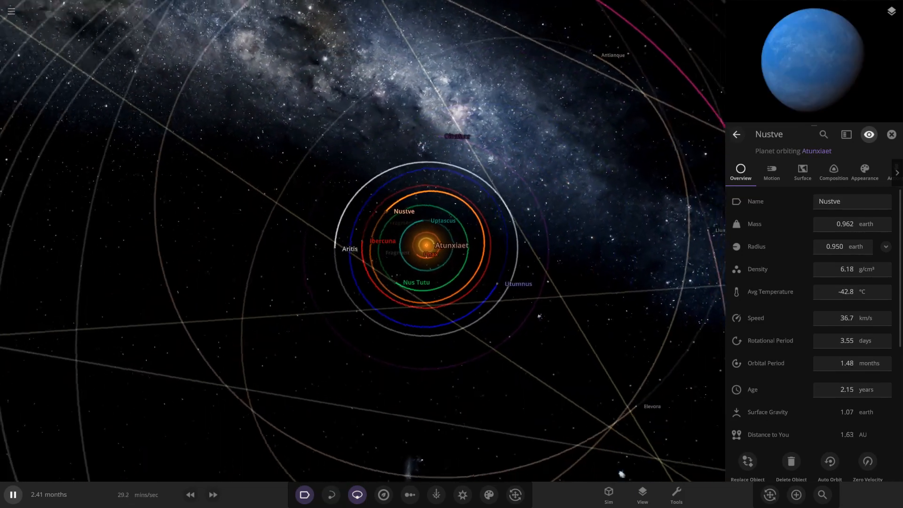
pyautogui.click(518, 283)
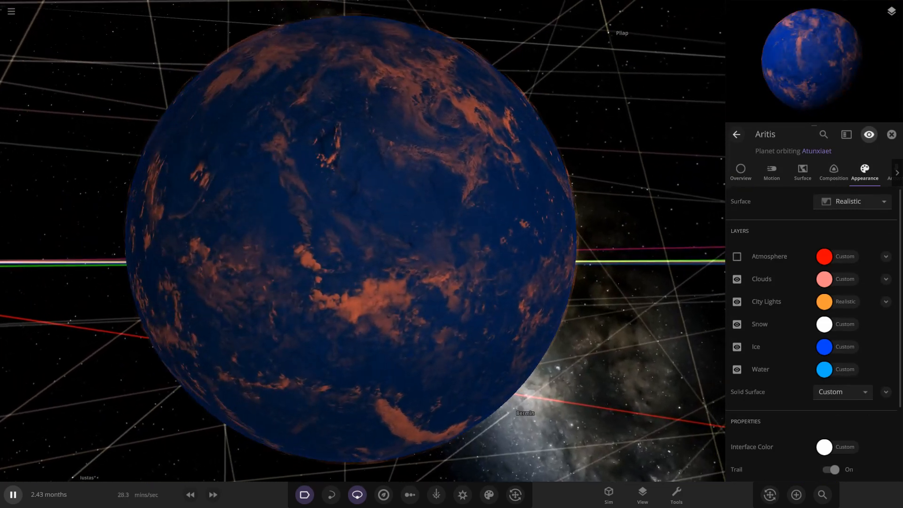
# View Aritis's composition, then select Oltustver and show its appearance layers
pyautogui.click(736, 278)
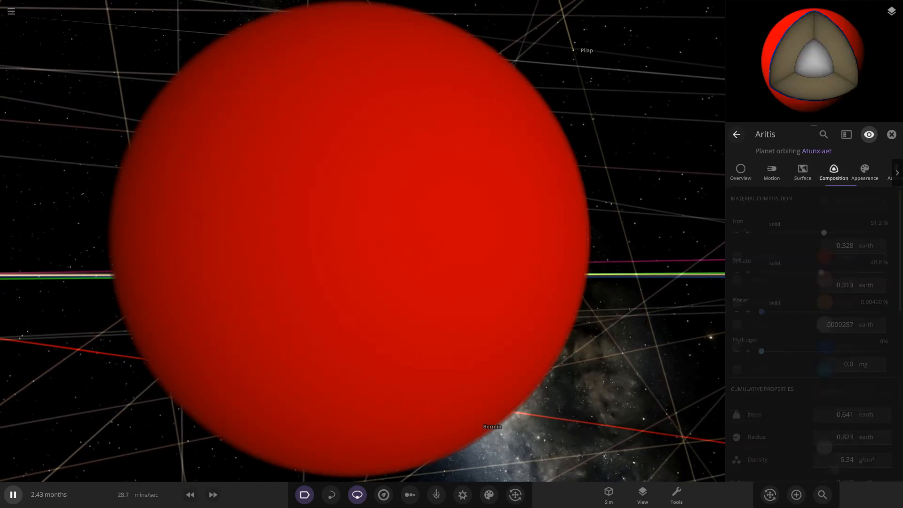
pyautogui.click(740, 172)
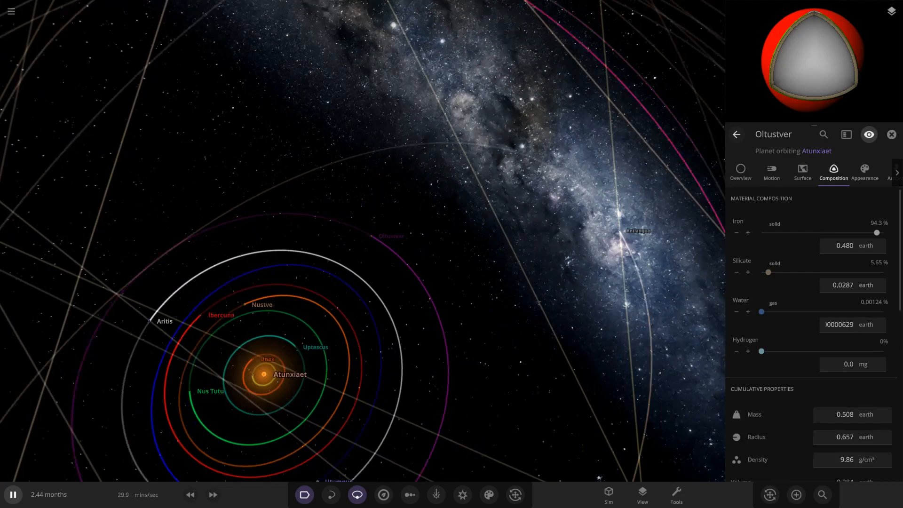
pyautogui.click(864, 172)
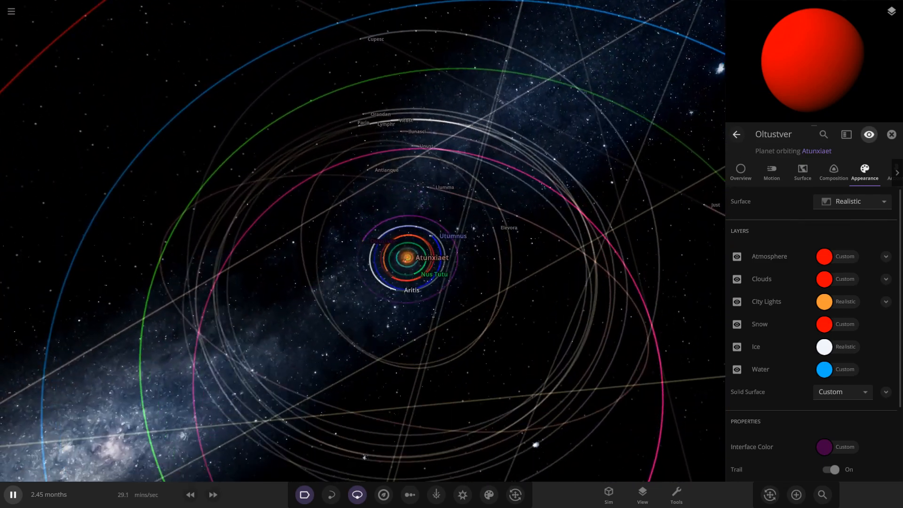
# Select an outer-system debris fragment, then planets Upent and Faura
pyautogui.click(387, 169)
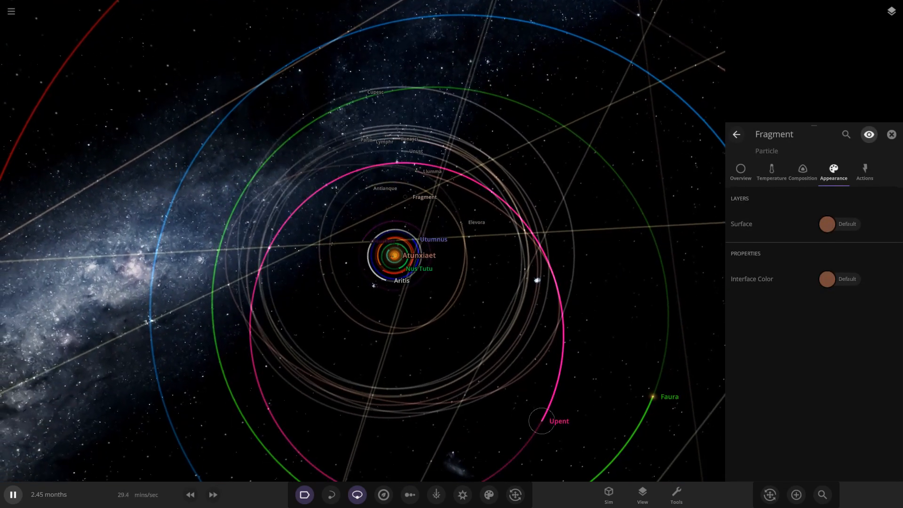
pyautogui.click(541, 420)
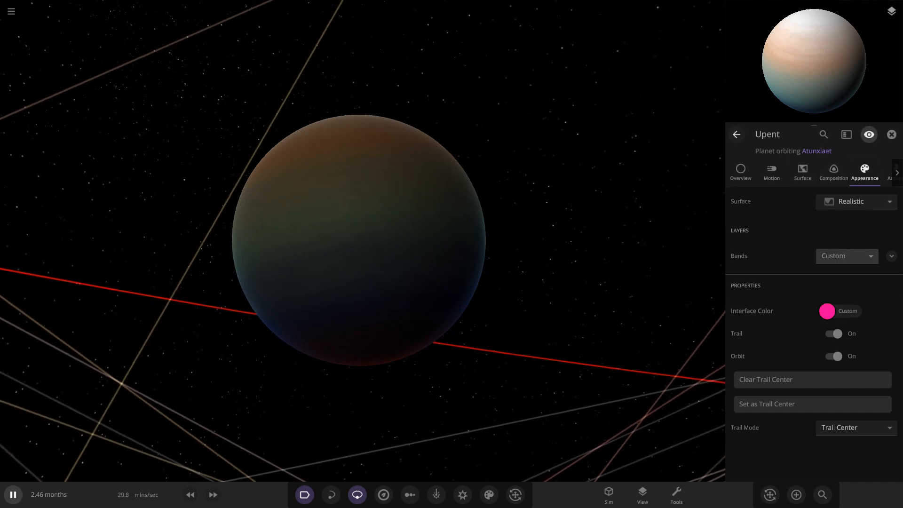
pyautogui.click(894, 256)
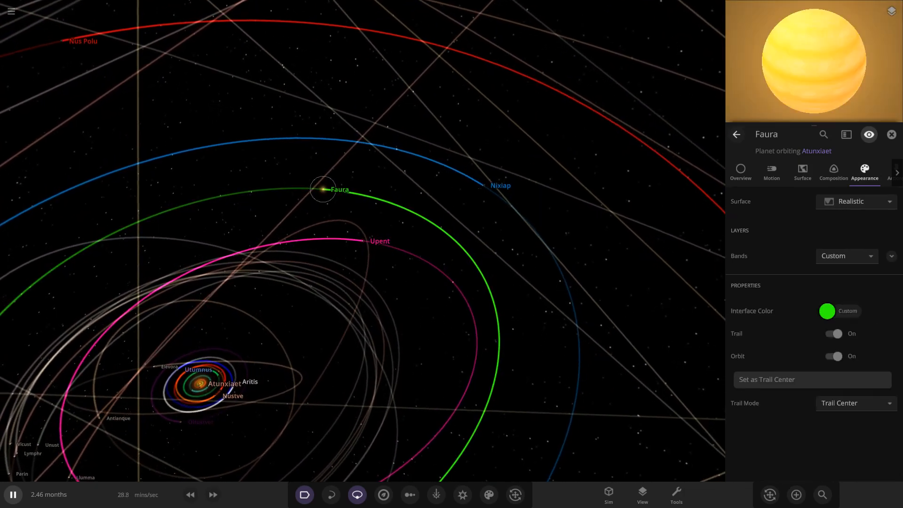
# Focus Faura, expand its band colours, return to Overview, then select Nixiap
pyautogui.click(739, 172)
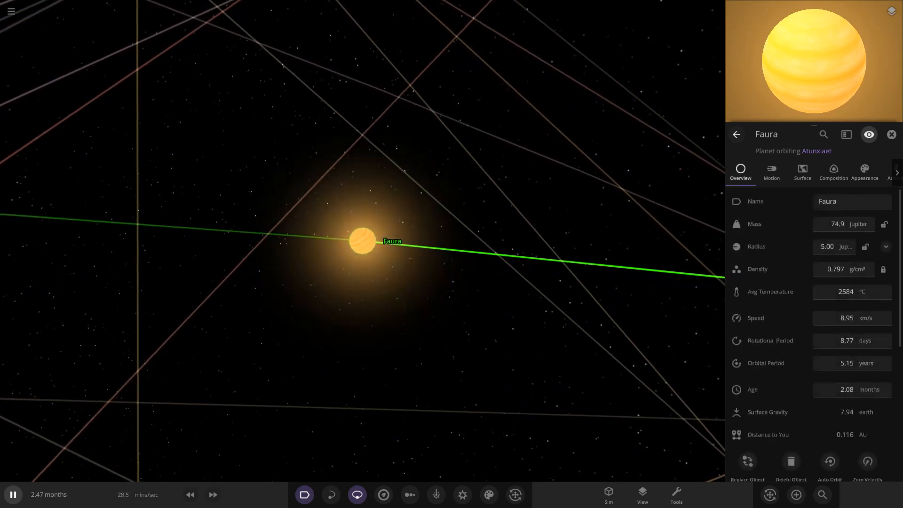
pyautogui.click(863, 173)
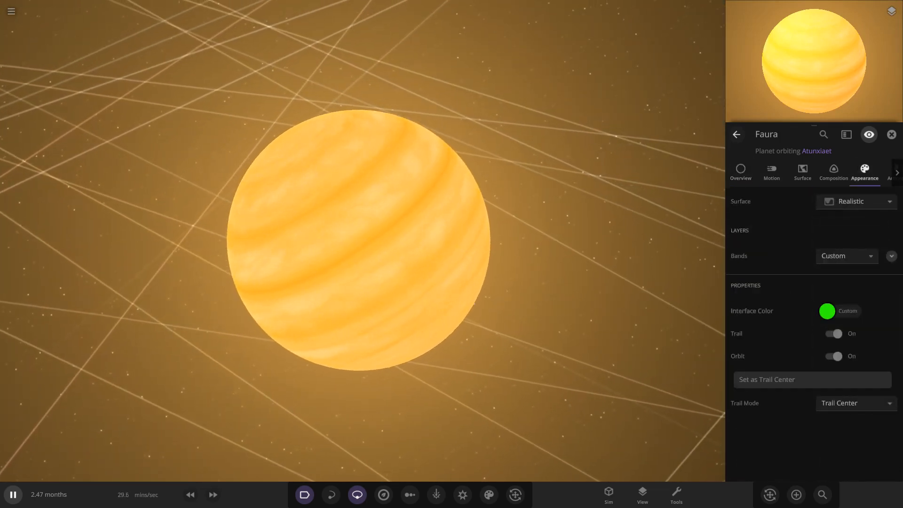
pyautogui.click(891, 256)
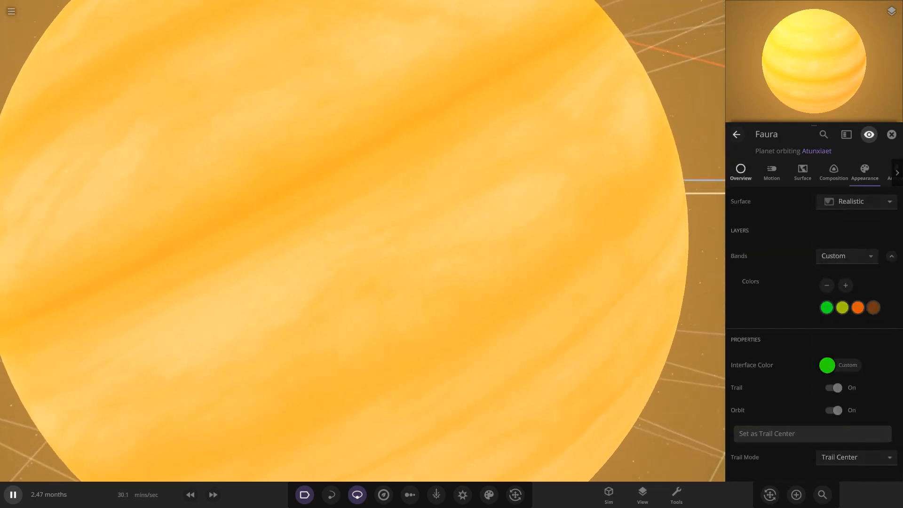
pyautogui.click(740, 173)
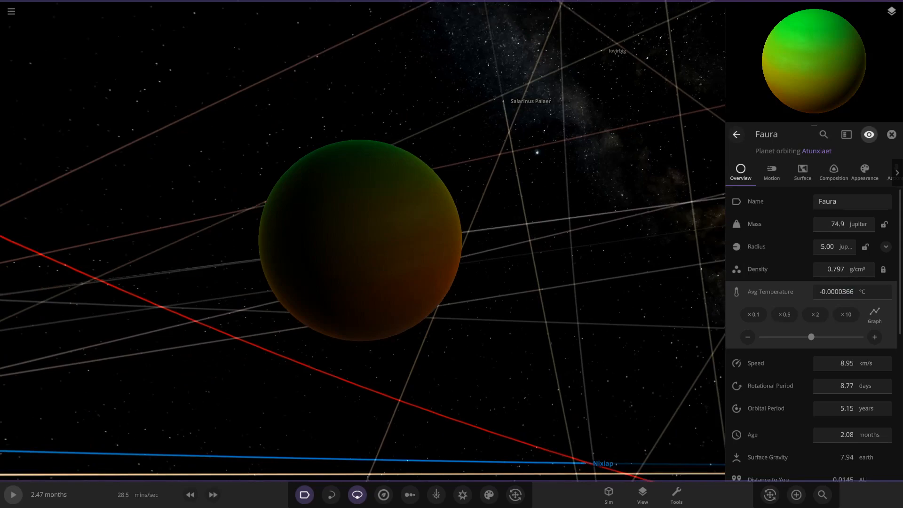
pyautogui.click(12, 494)
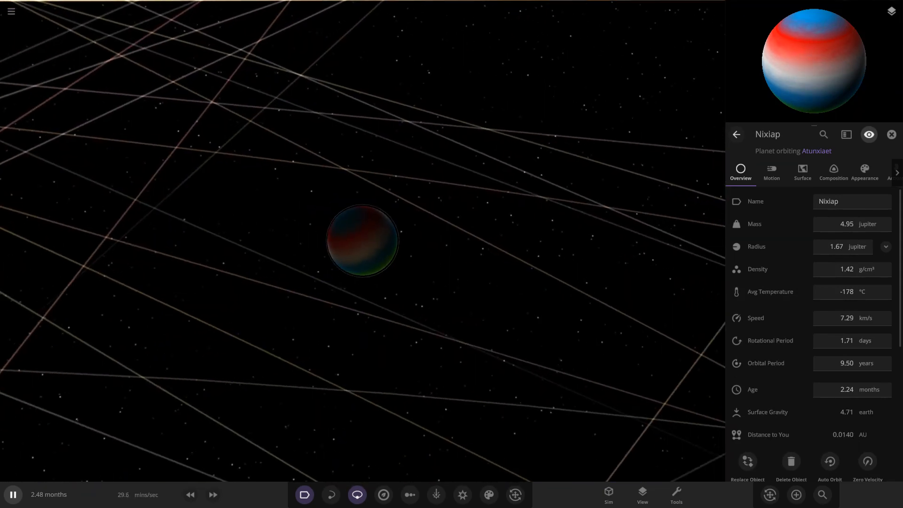
# Scroll through planet Nixiap's orbital elements on its Motion tab
pyautogui.click(771, 172)
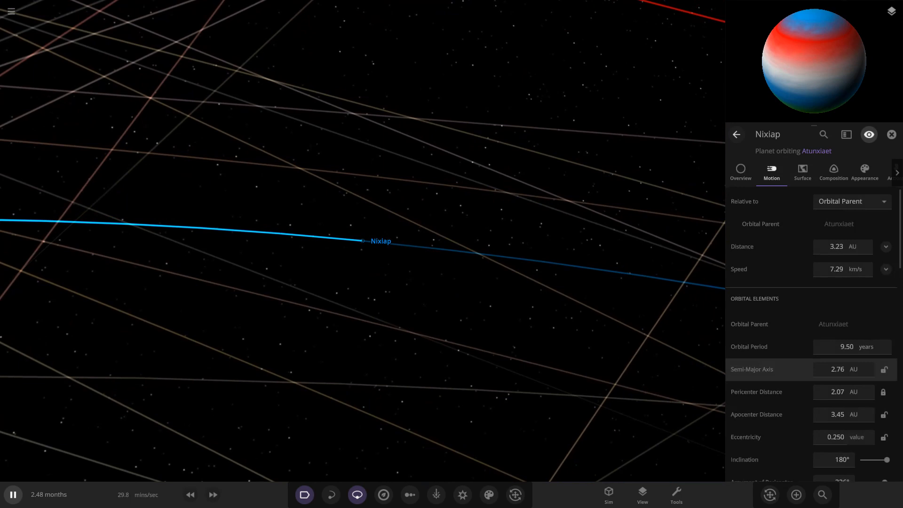
pyautogui.scroll(-3)
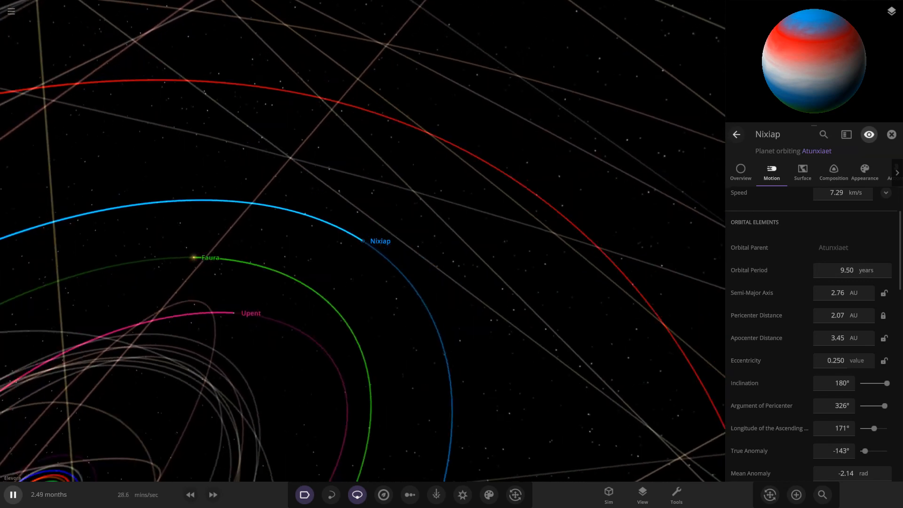
pyautogui.scroll(-3)
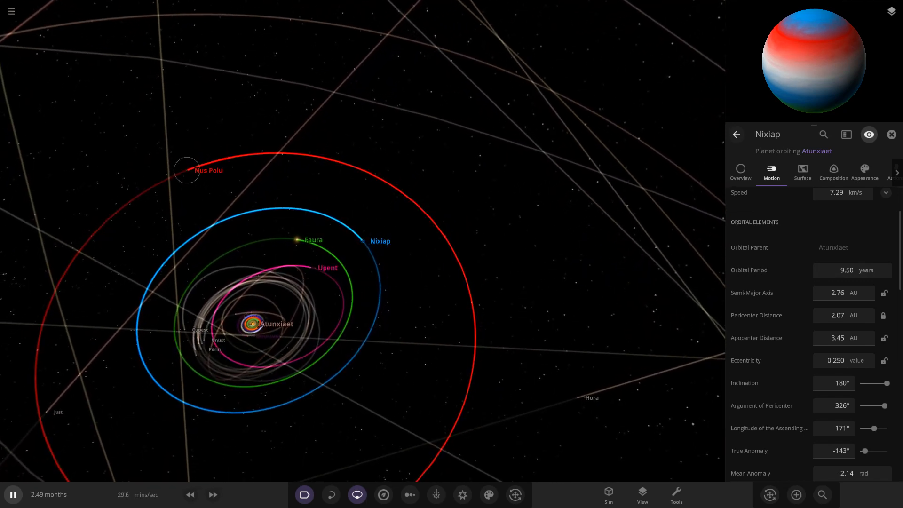
# Select planet Nus Polu and review its Overview stats and Appearance settings
pyautogui.click(187, 170)
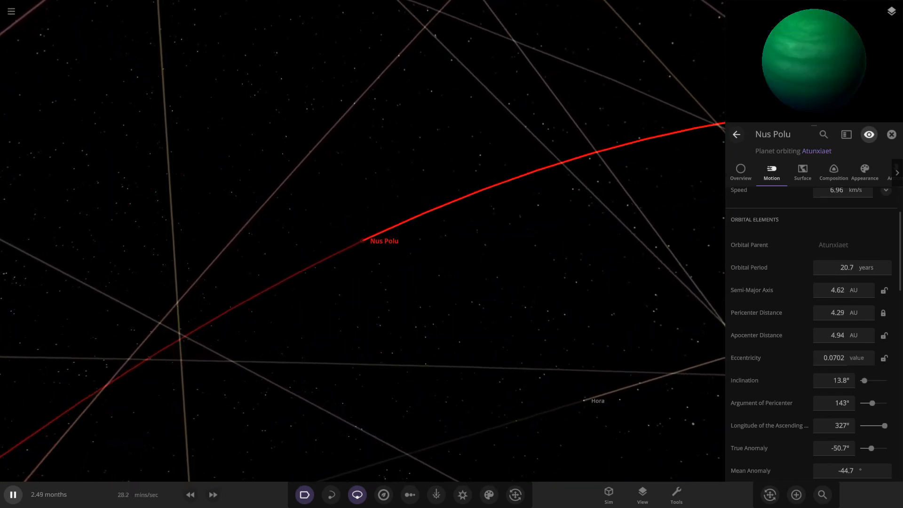
pyautogui.click(740, 172)
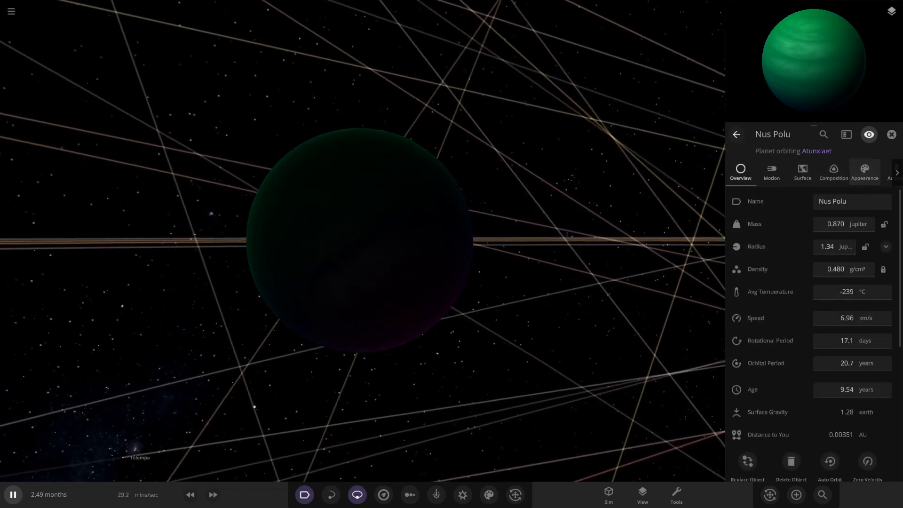
pyautogui.click(864, 172)
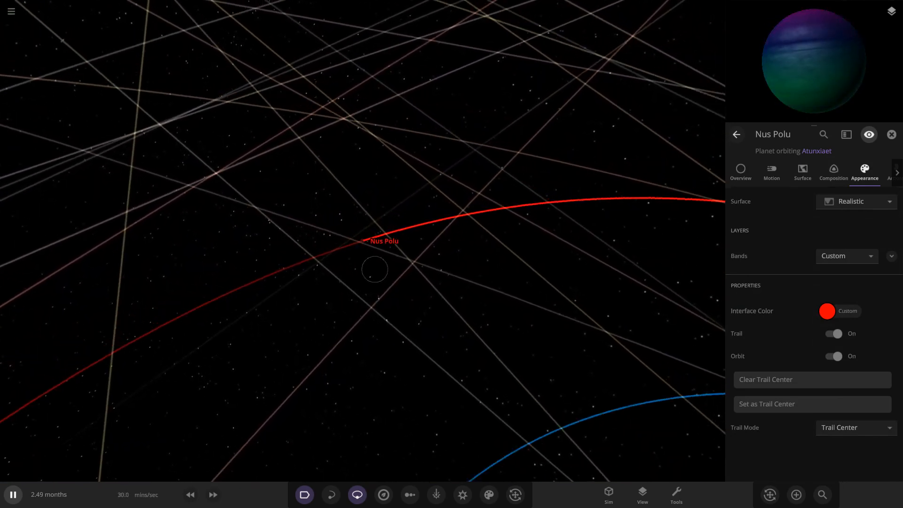
pyautogui.scroll(-3)
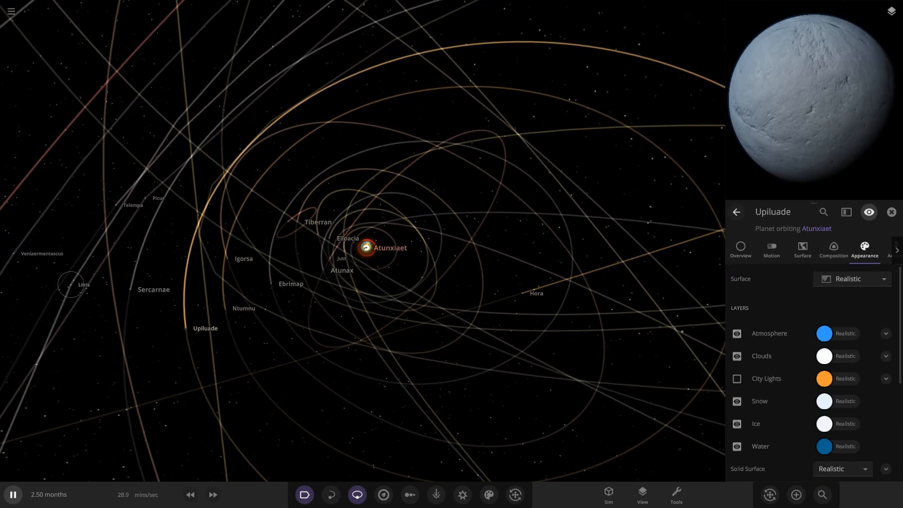
# Inspect properties of the asteroid flying by Atunxiaet, then planets Onia and Poranaer
pyautogui.click(70, 285)
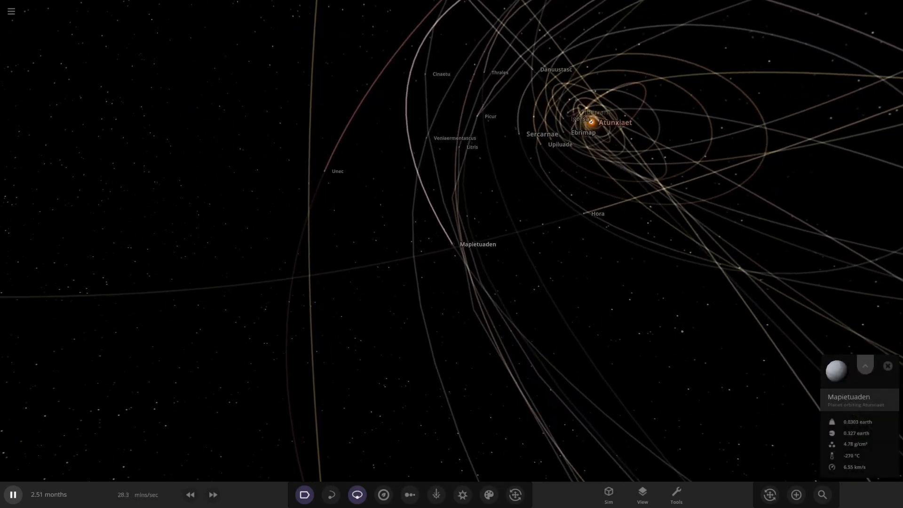
pyautogui.click(864, 367)
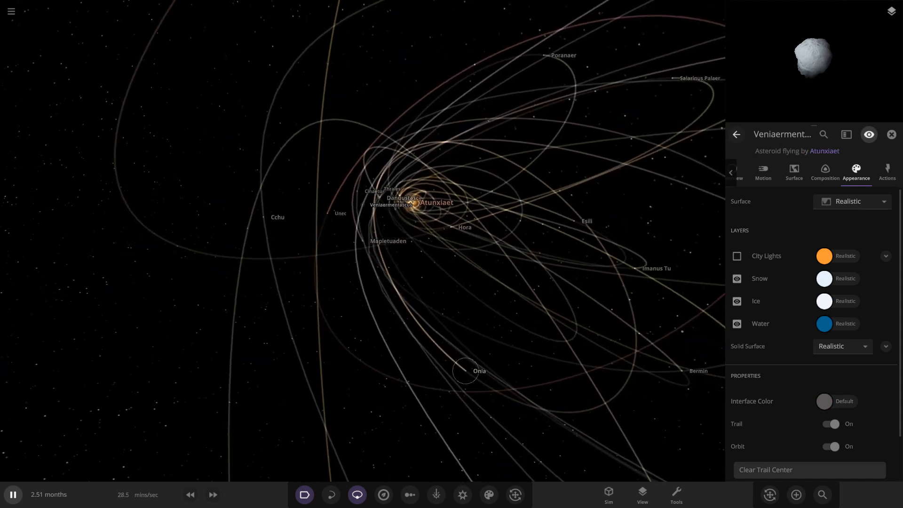
pyautogui.click(467, 369)
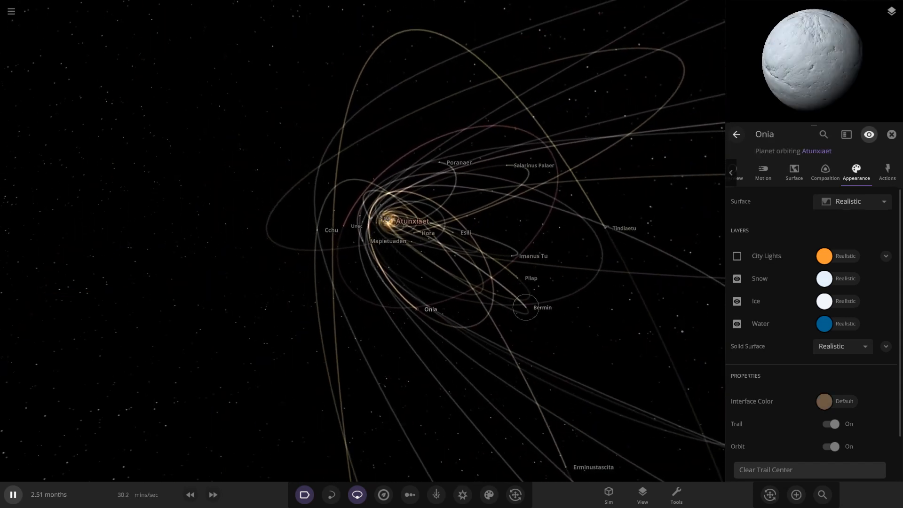
pyautogui.click(624, 228)
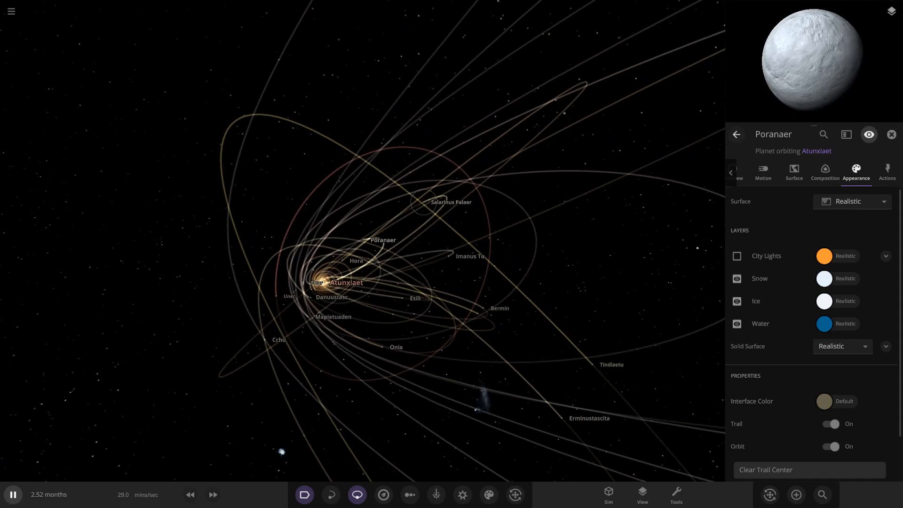
pyautogui.click(423, 202)
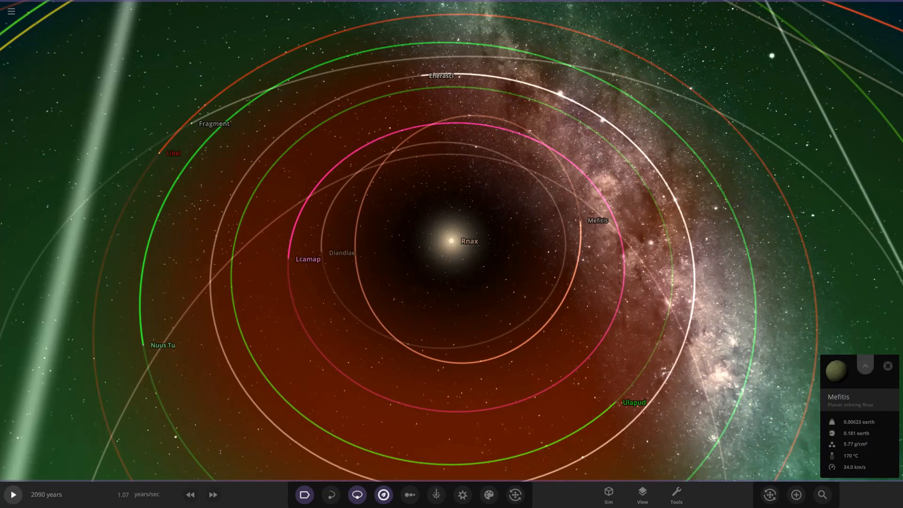
# Open Mefitis's full properties, then view Diandiae, Lcamap, Nuus Tu, Ulapud and Libel
pyautogui.click(865, 365)
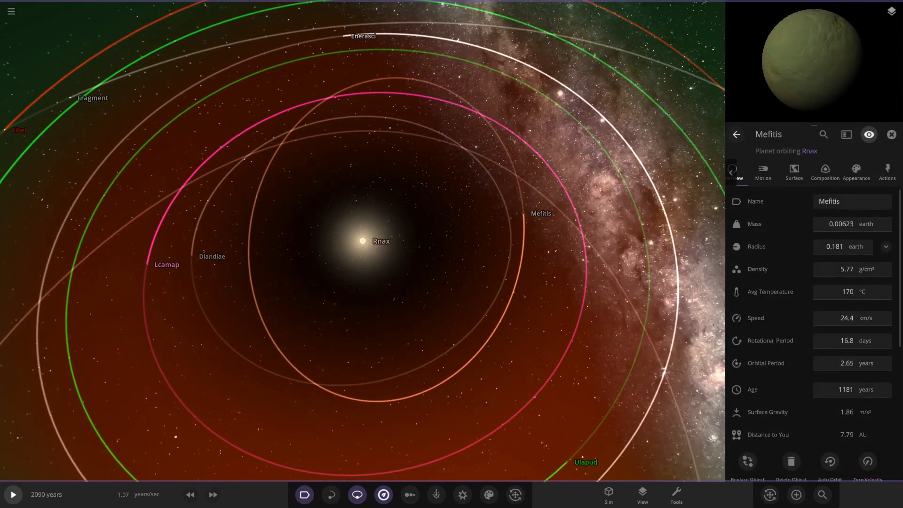
pyautogui.click(212, 256)
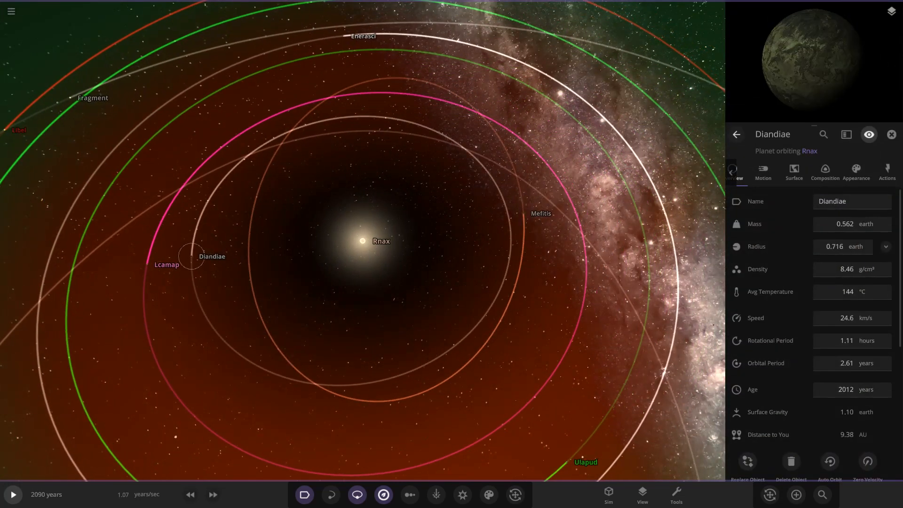
pyautogui.click(147, 264)
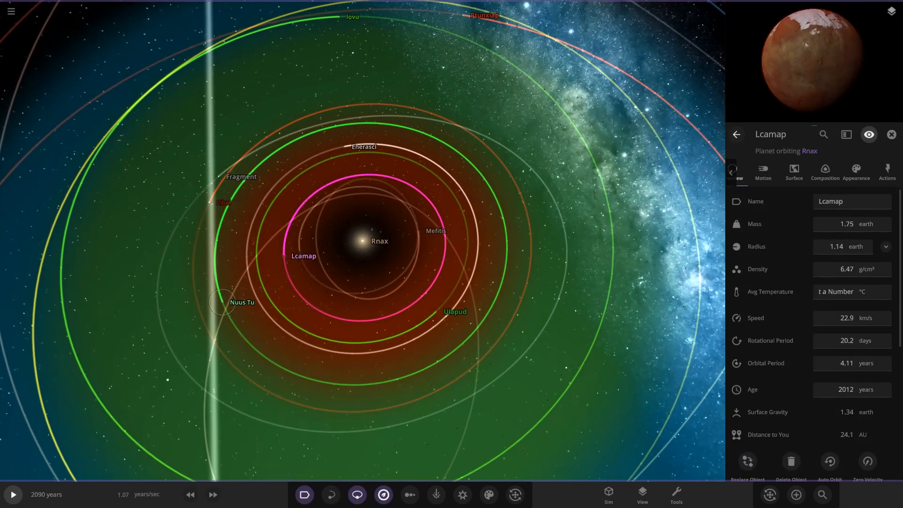
pyautogui.click(221, 302)
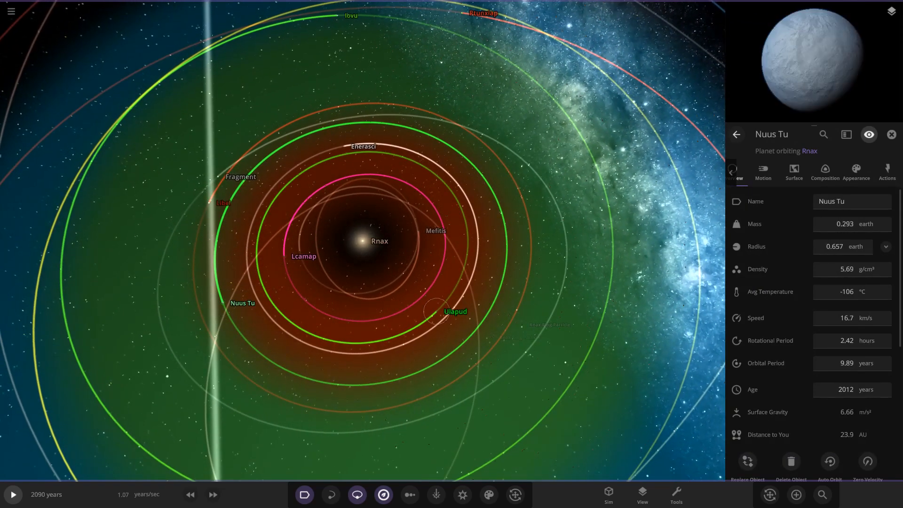
pyautogui.click(437, 310)
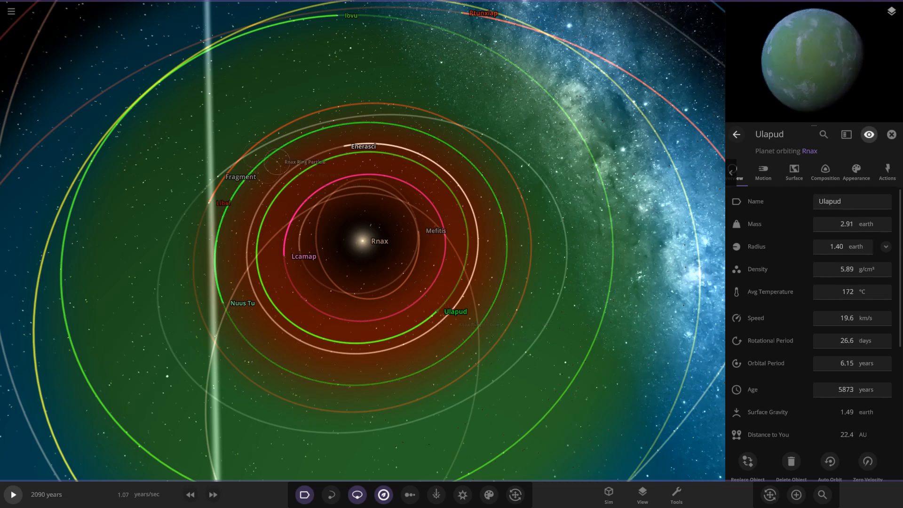
pyautogui.click(362, 146)
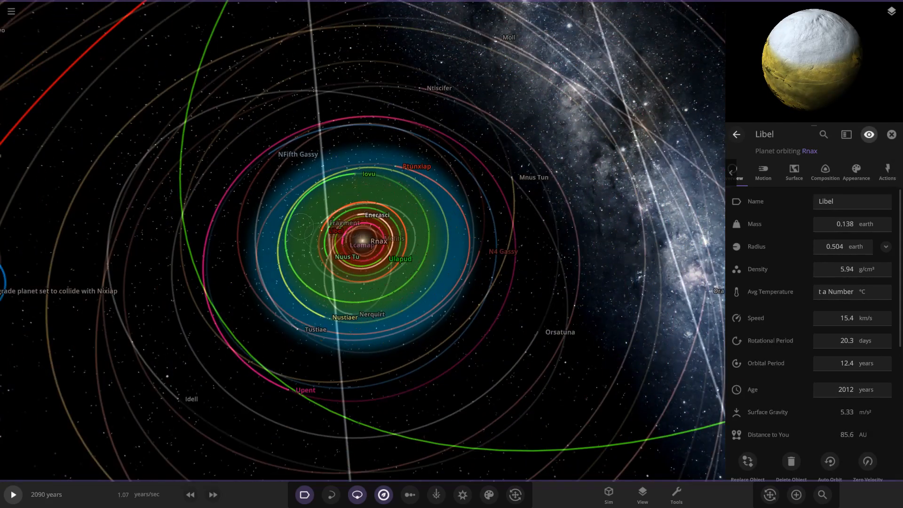
pyautogui.scroll(-3)
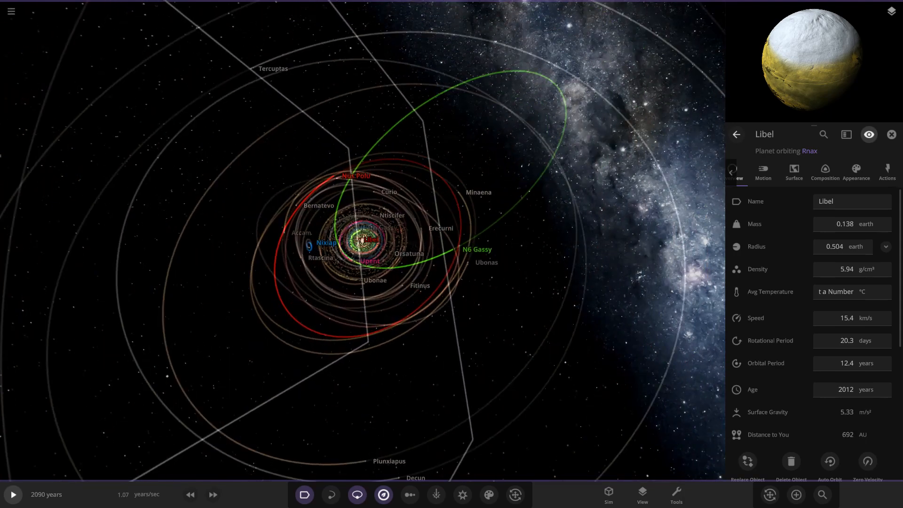
# View overviews of Mnus Tun, N4 Gassy, Orsatuna, Fitinus, Nus Polu, Ubonas and Lesta
pyautogui.scroll(-3)
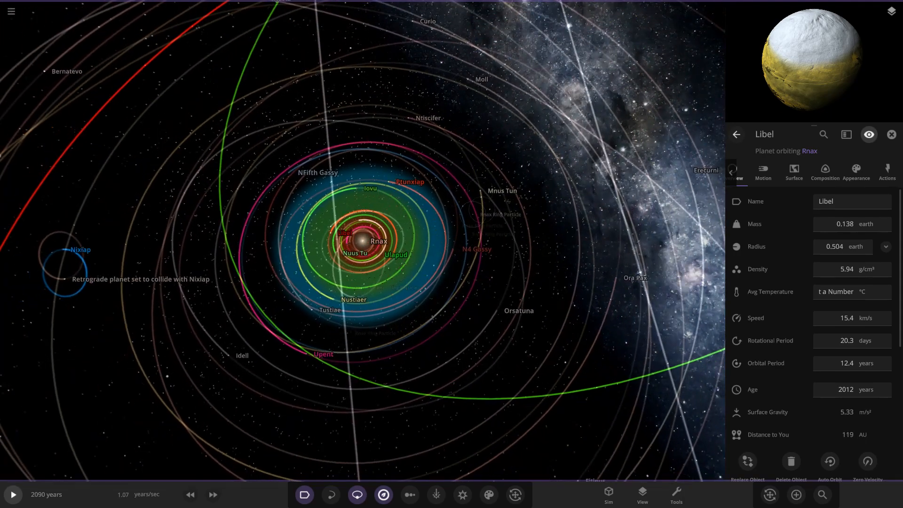
pyautogui.click(501, 190)
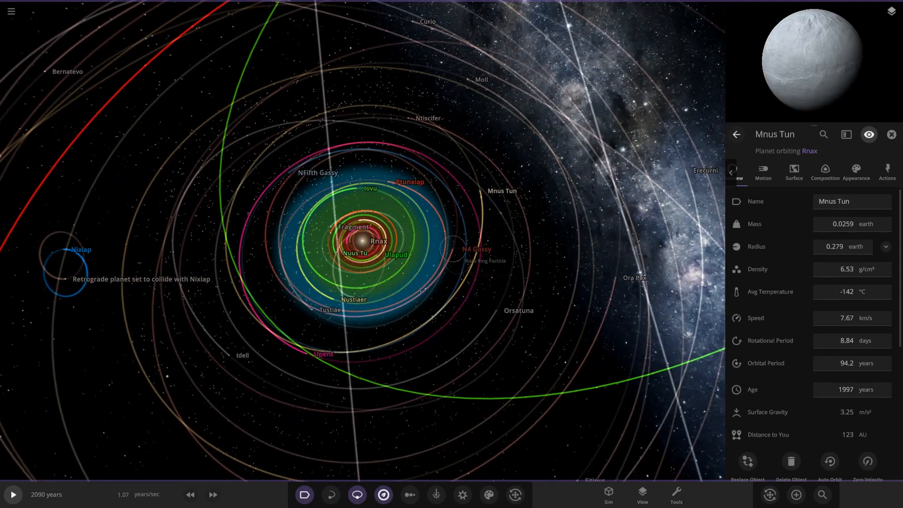
pyautogui.click(461, 249)
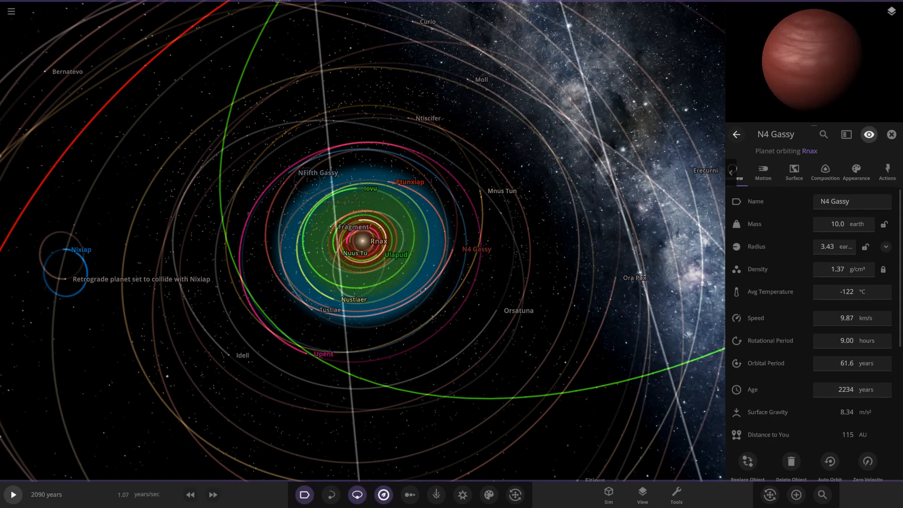
pyautogui.click(317, 173)
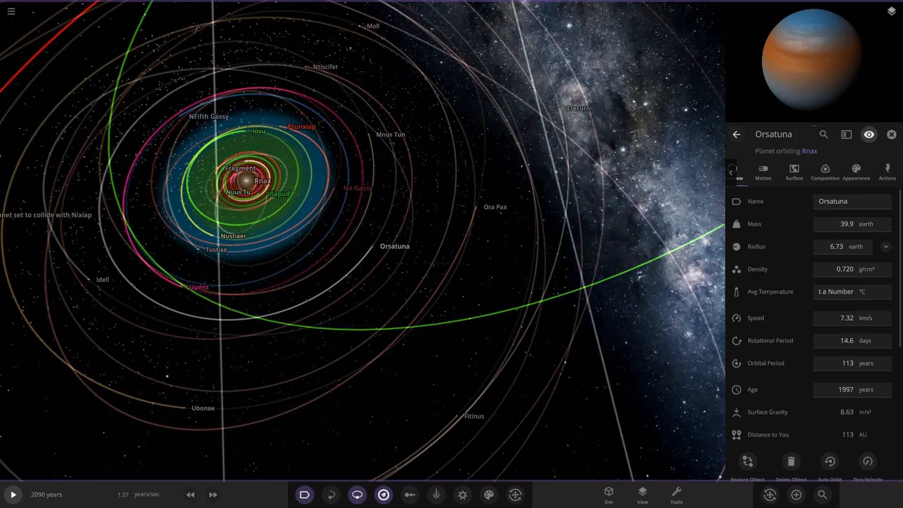
pyautogui.click(485, 200)
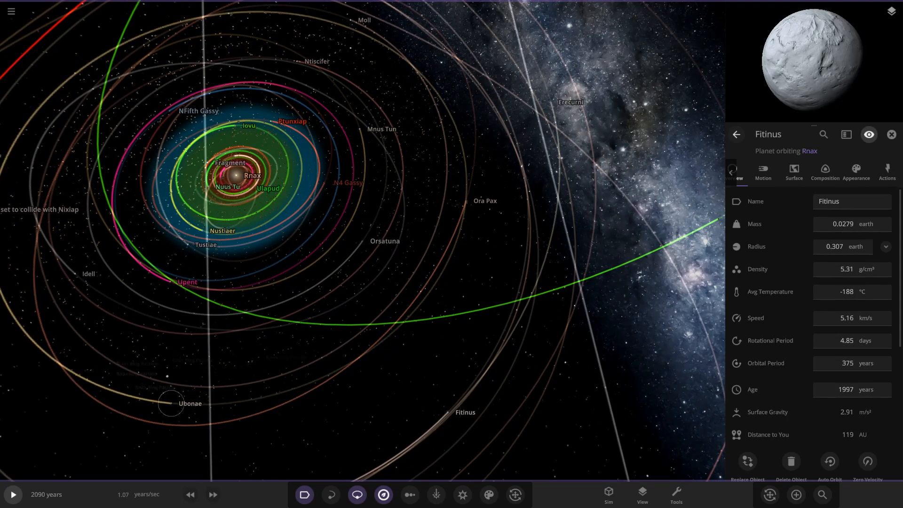
pyautogui.click(190, 403)
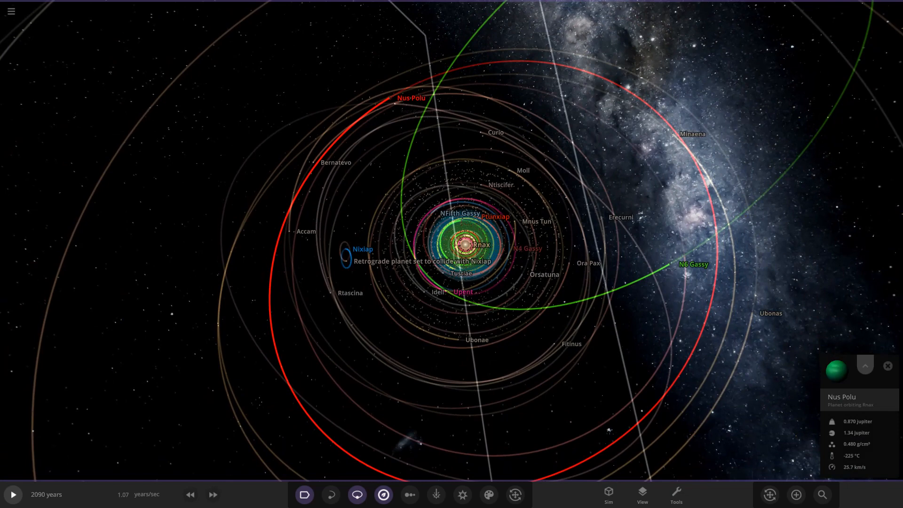
pyautogui.click(864, 366)
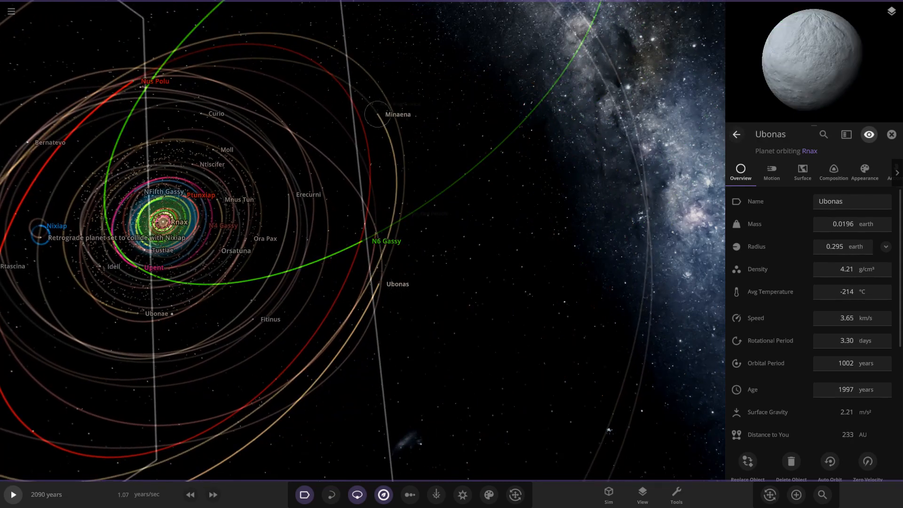
pyautogui.click(377, 113)
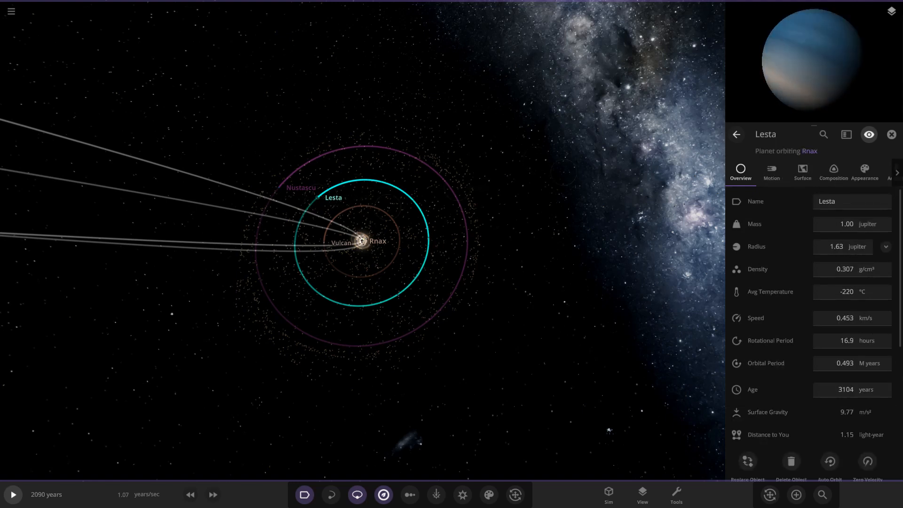
# Show the 'my custom solar system by Titanic big ship' entry in the Workshop Subscribed list
pyautogui.click(278, 187)
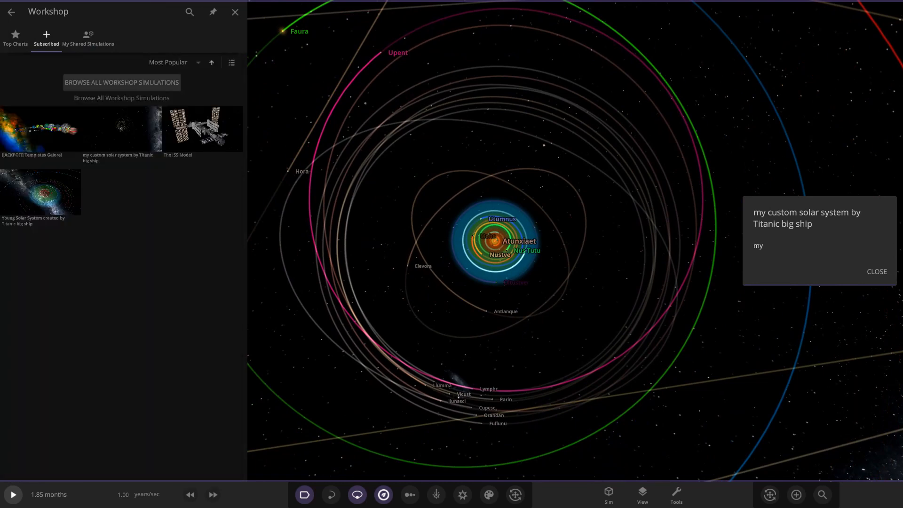
# Load the 'Young Solar System' Workshop simulation and close its description note
pyautogui.click(234, 11)
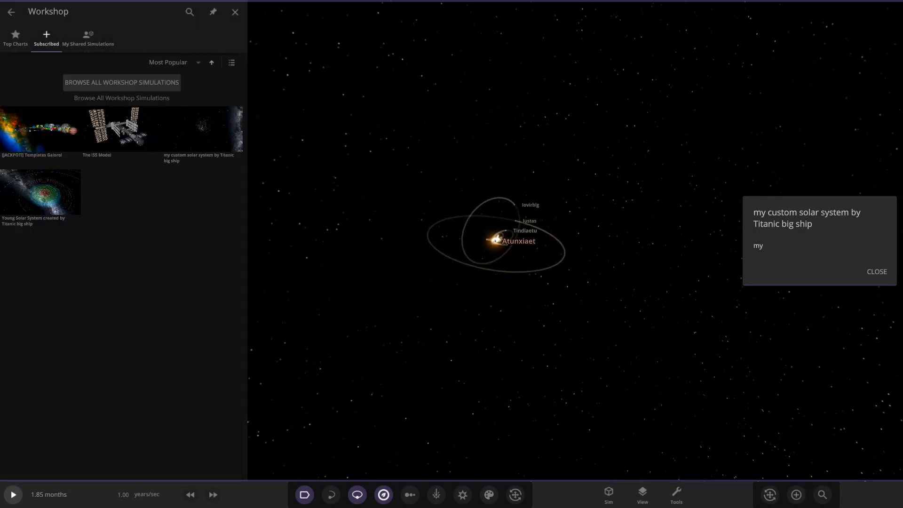
pyautogui.click(235, 11)
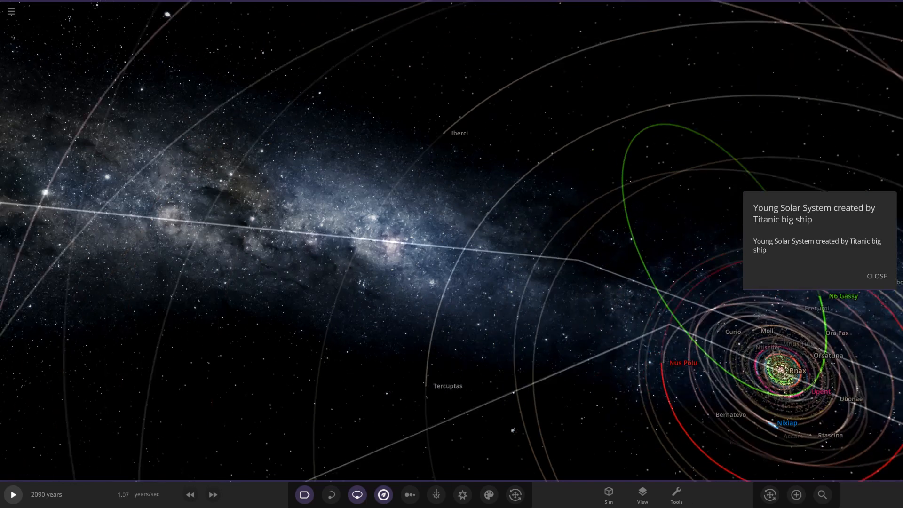
pyautogui.click(876, 276)
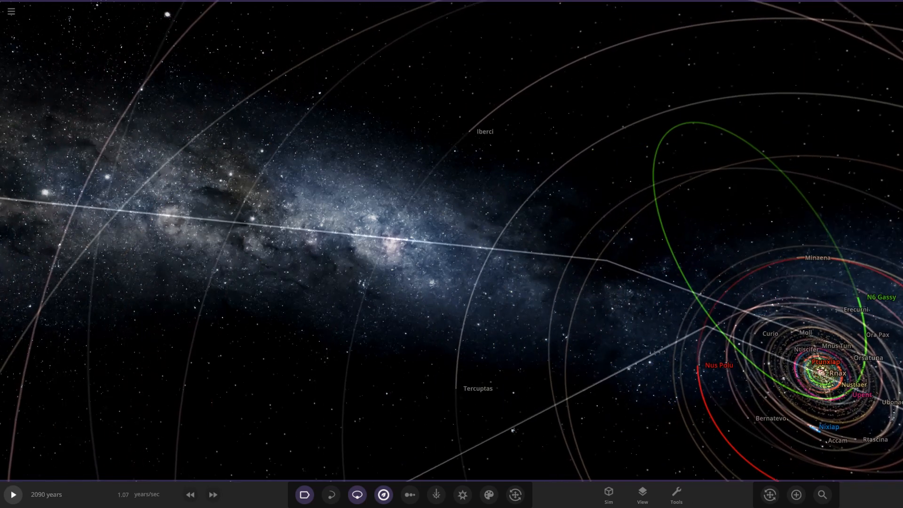